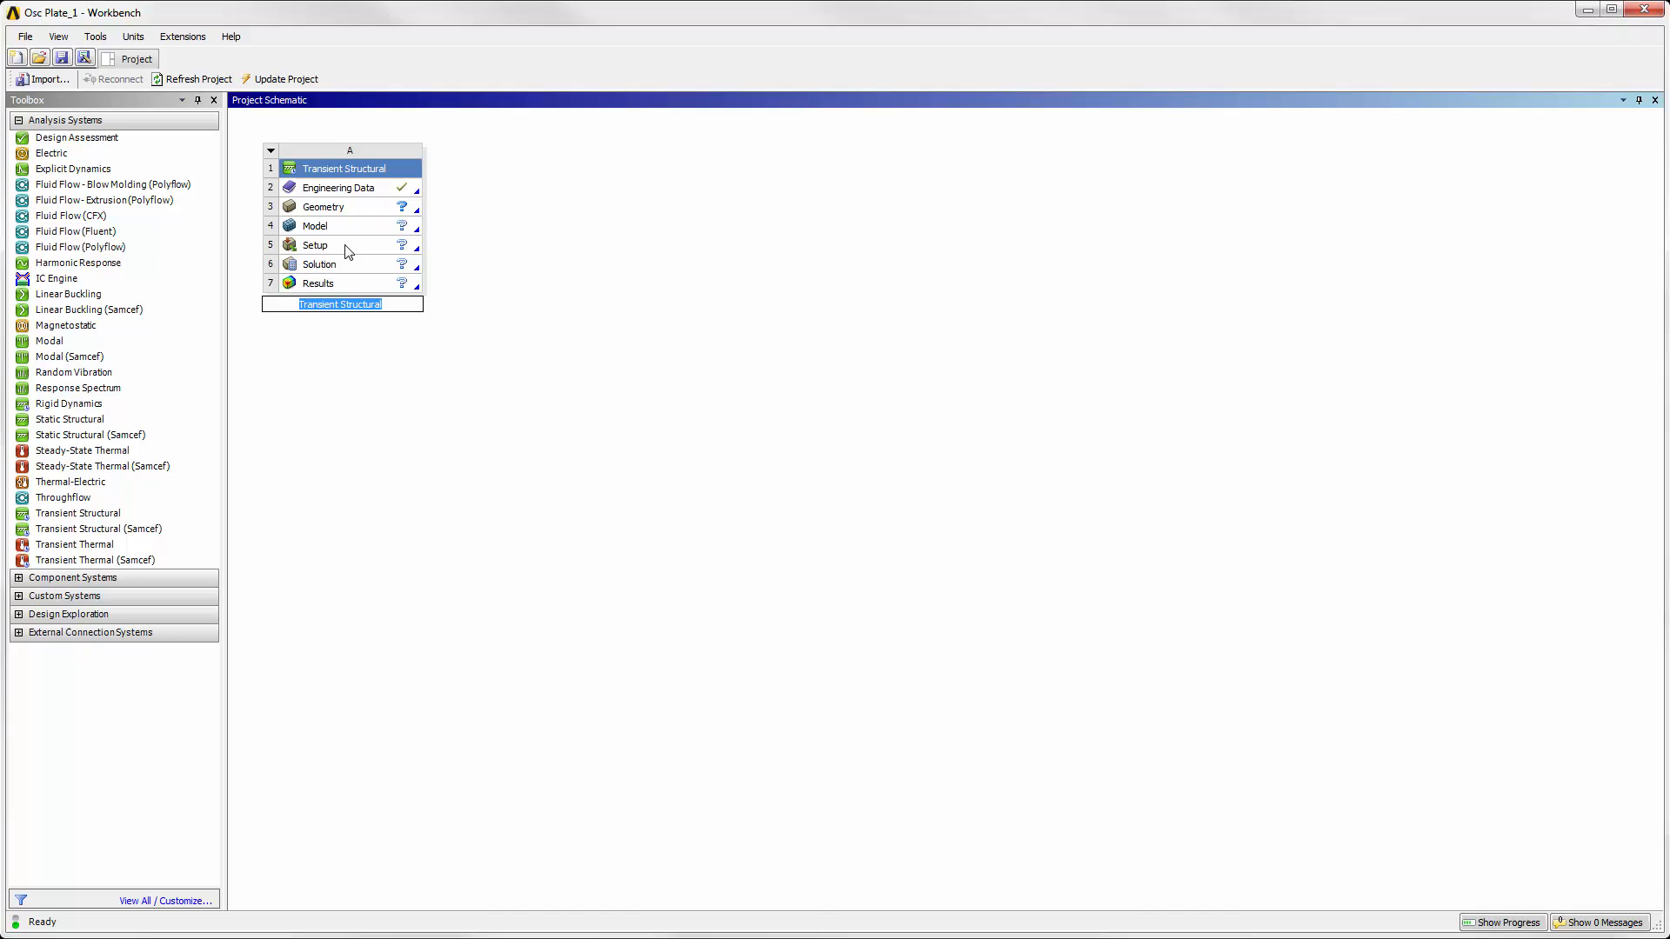
pyautogui.moveTo(405, 343)
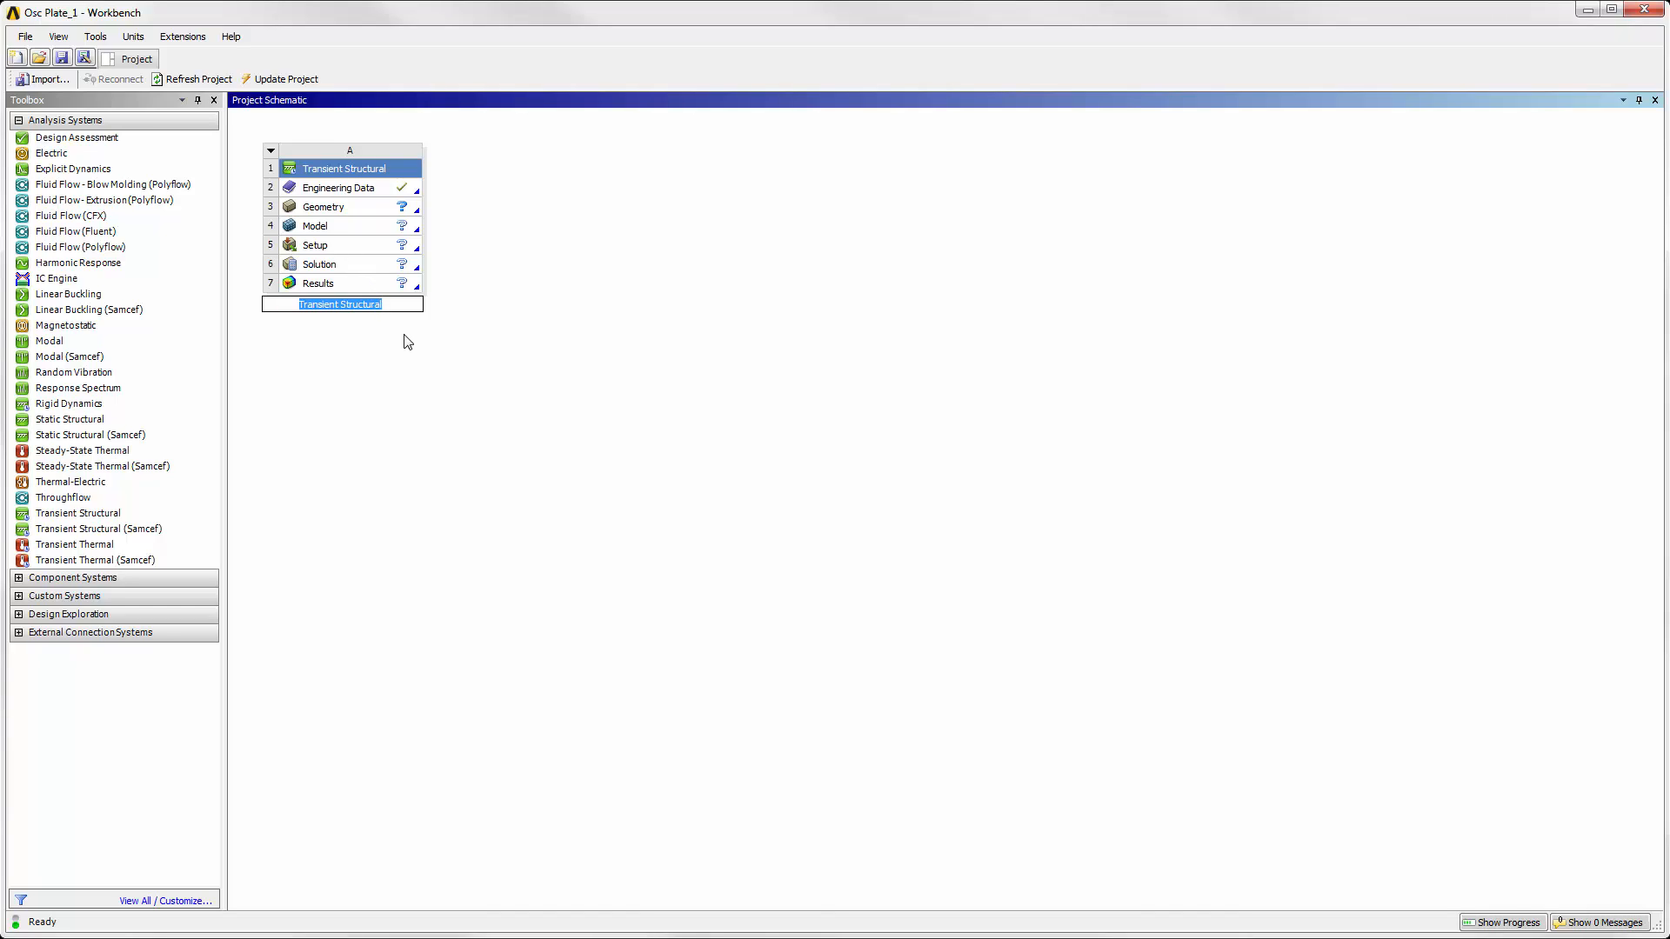
# - Rename the Transient Structural system to 'Structural'
pyautogui.write('St')
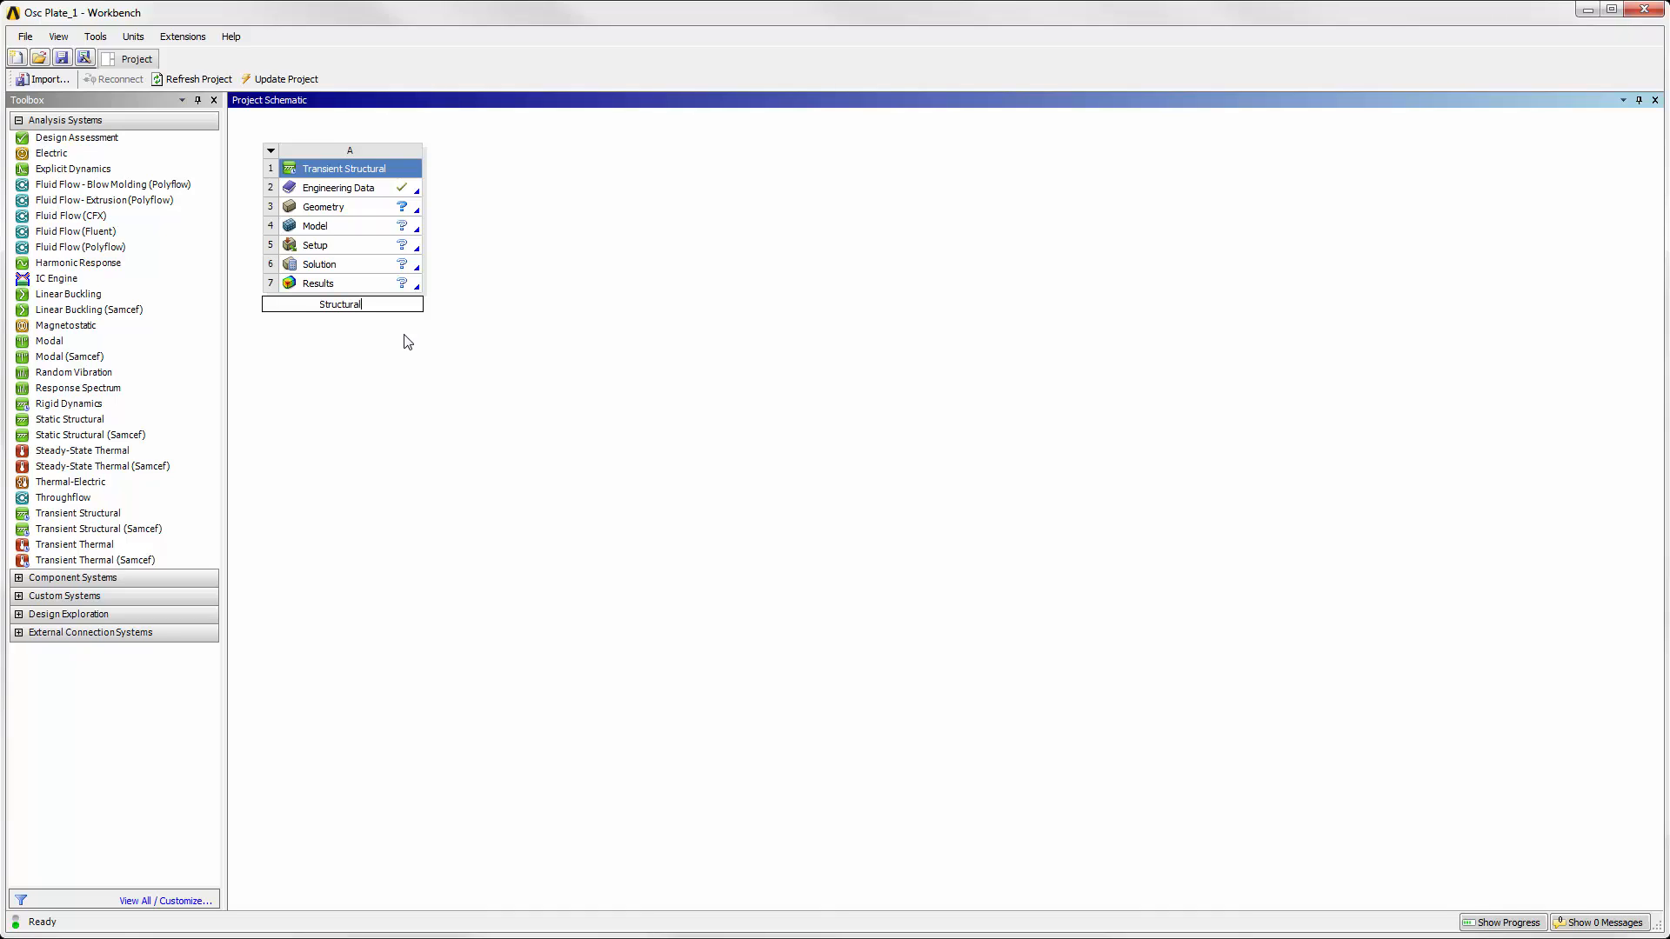
pyautogui.click(463, 361)
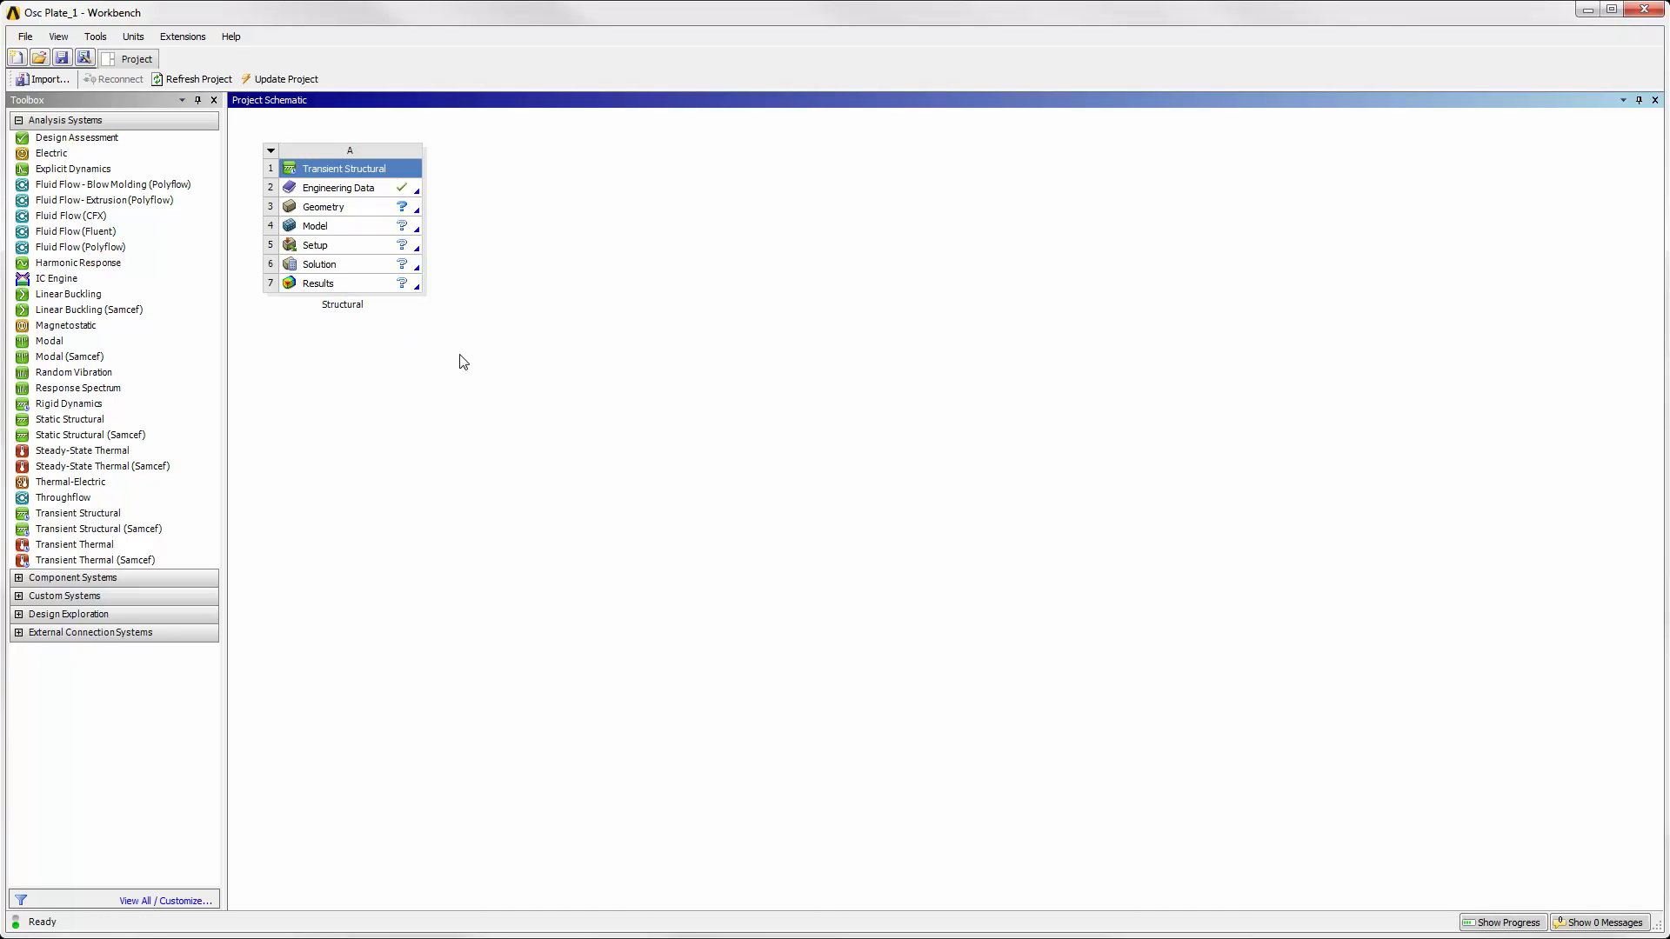
pyautogui.moveTo(313, 341)
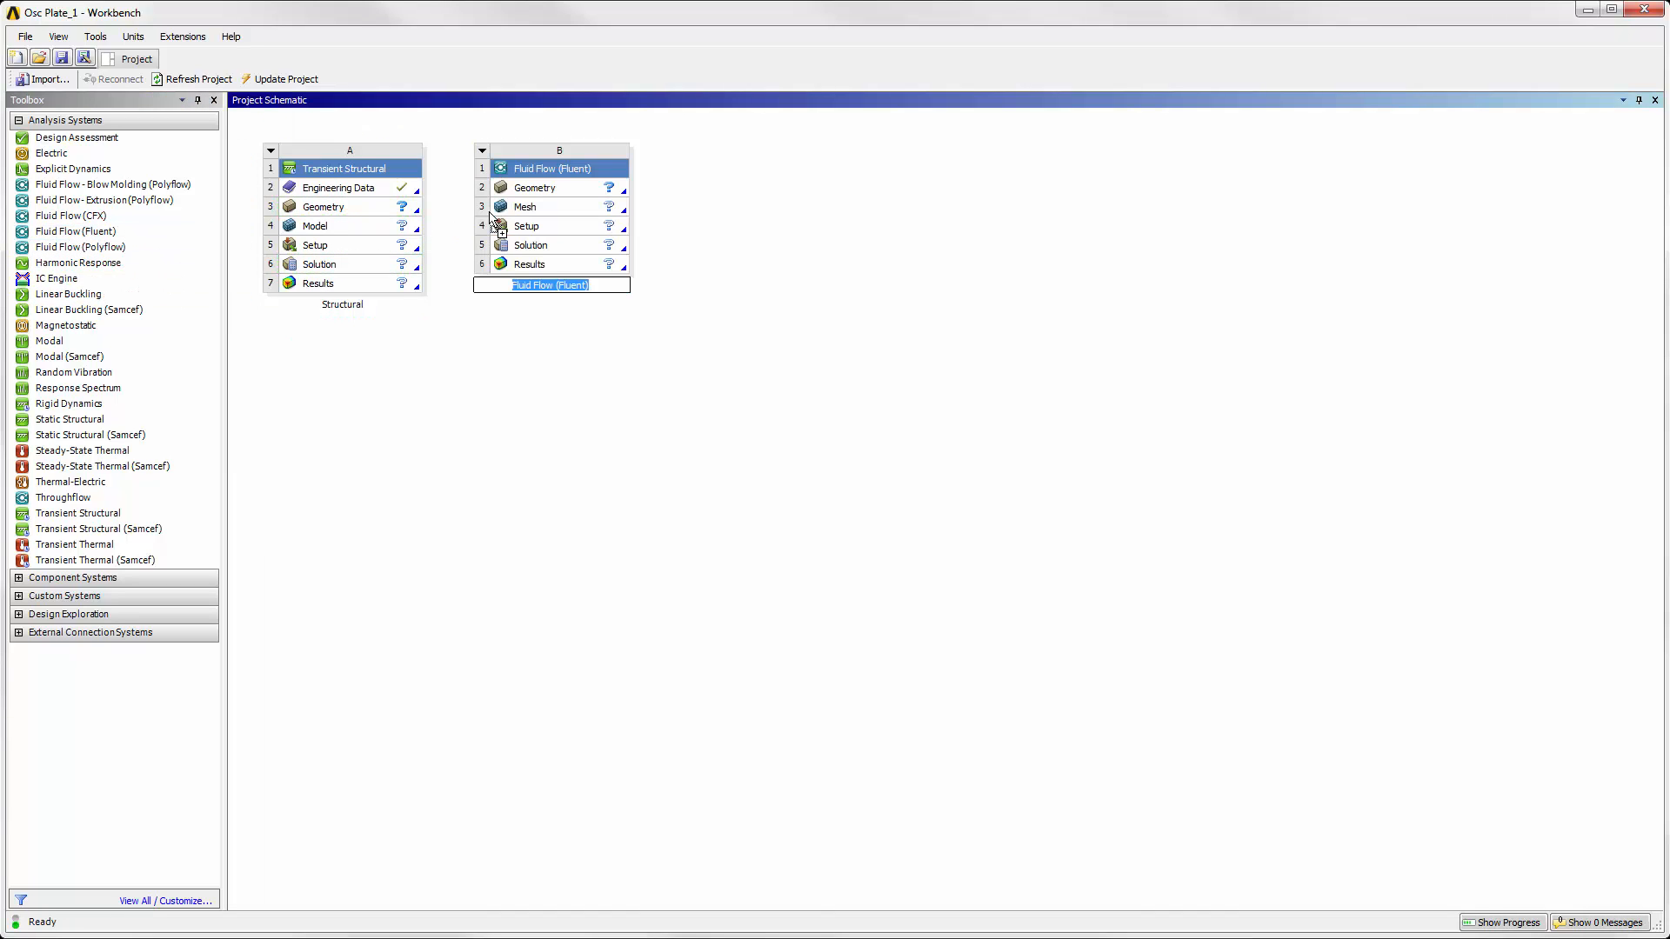
pyautogui.moveTo(612, 330)
pyautogui.write('Fluid')
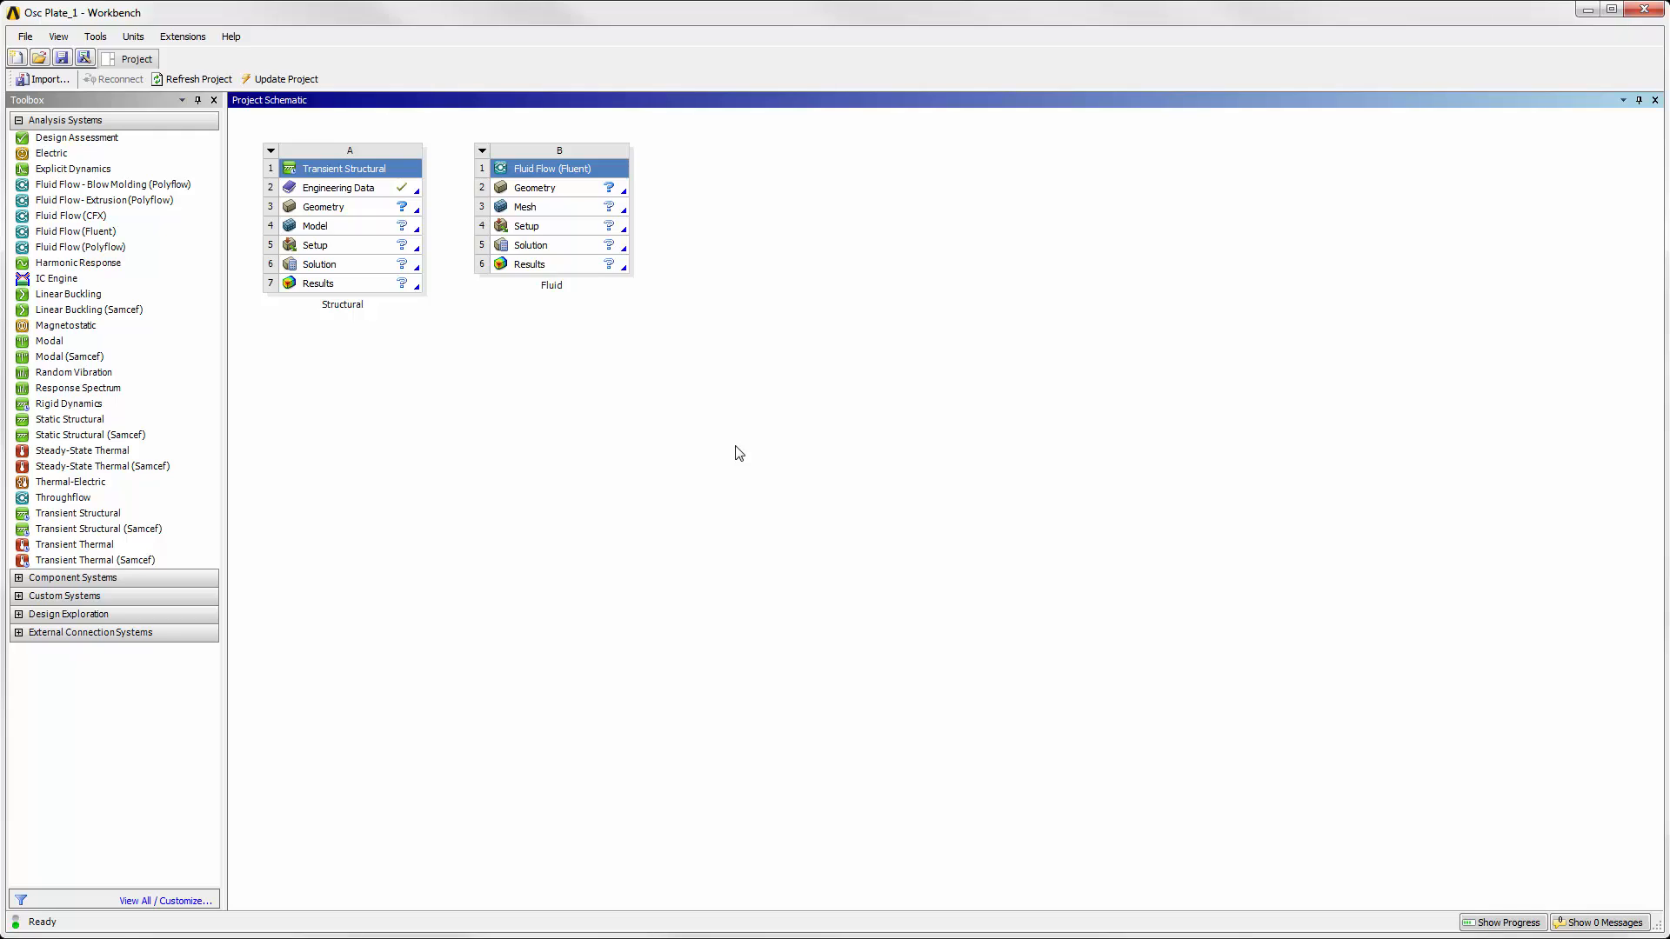
# - Name the new Fluid Flow (Fluent) system 'Fluid'
pyautogui.click(100, 528)
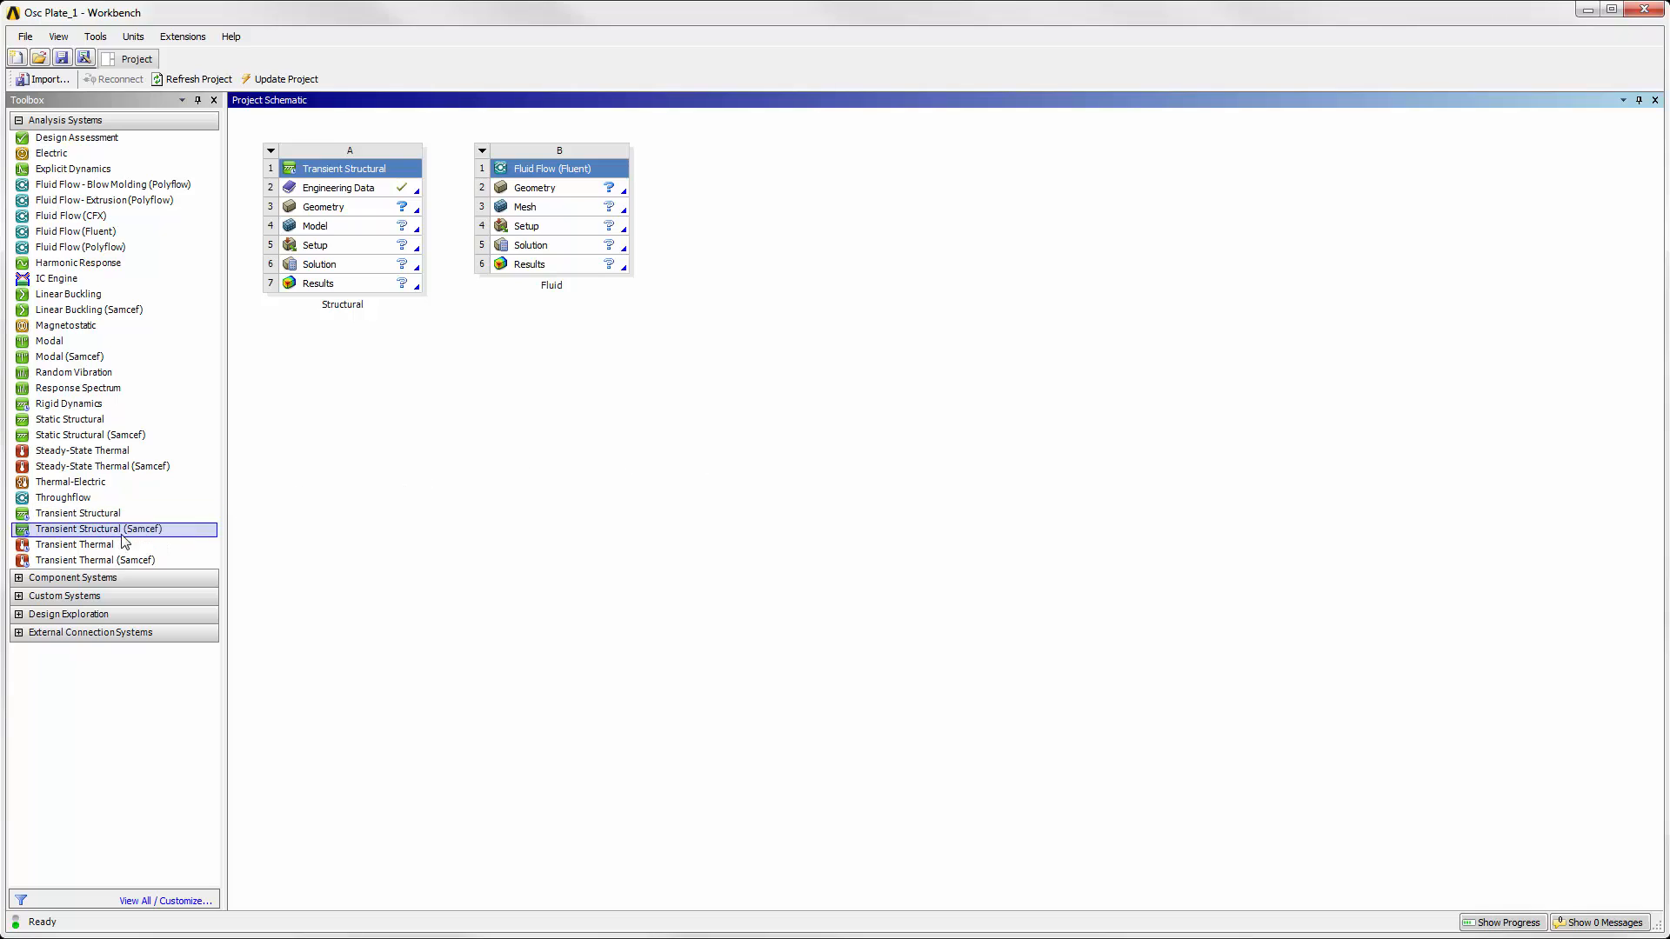
# - Add a System Coupling system linked to the Structural and Fluid Setup cells
pyautogui.click(73, 577)
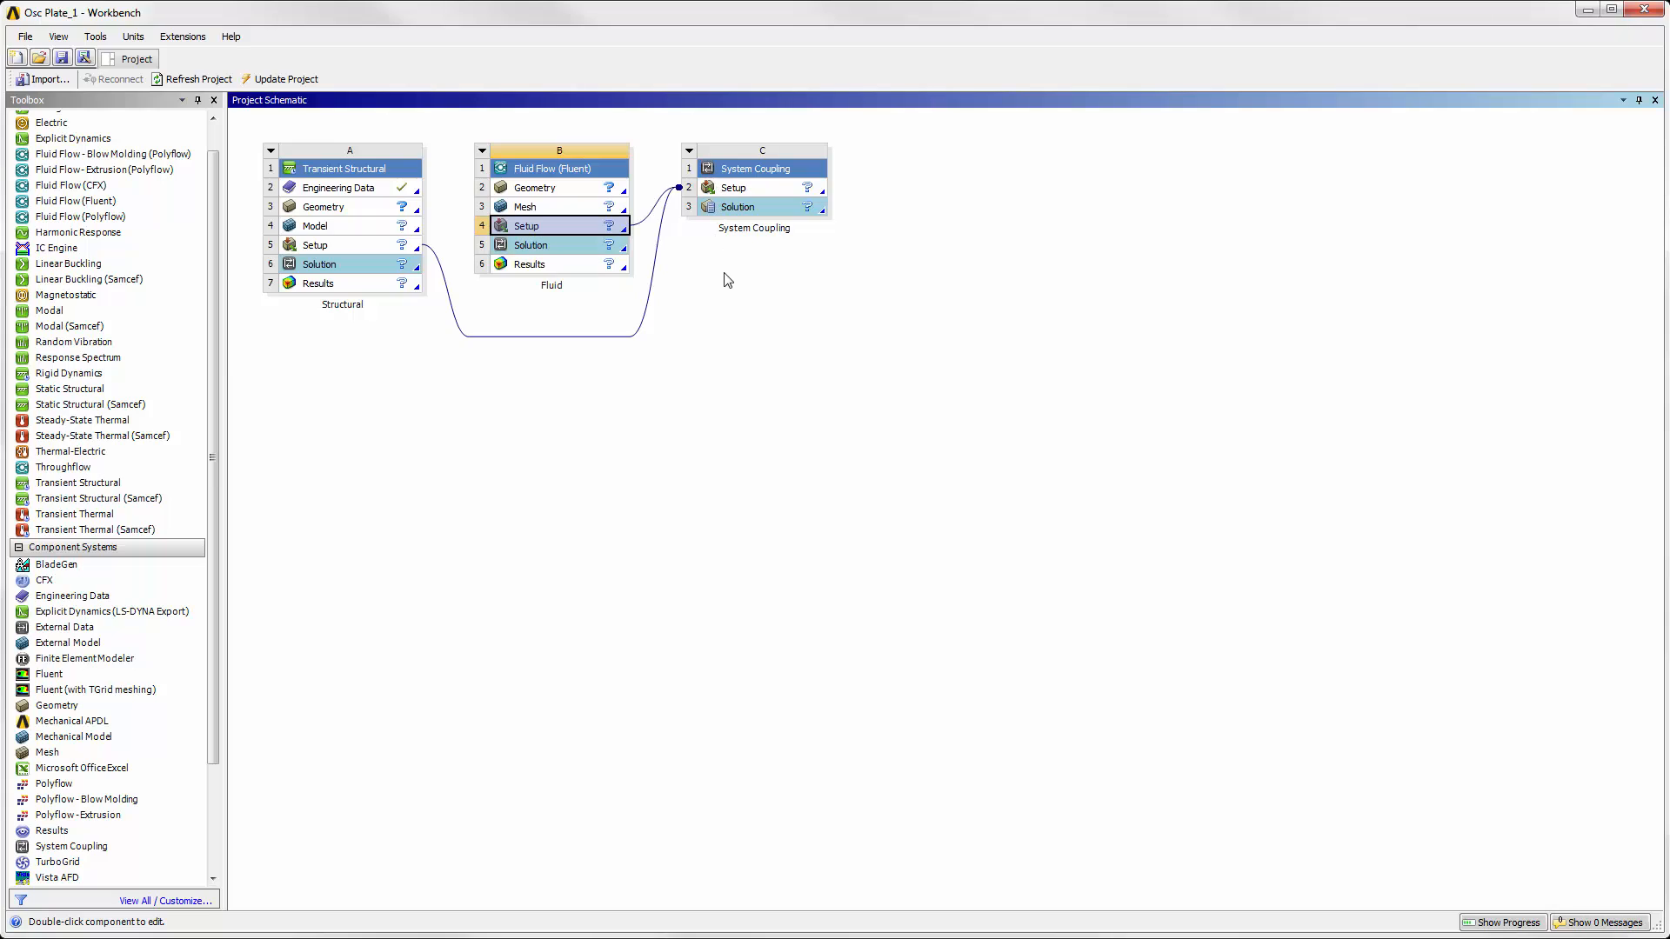
pyautogui.moveTo(814, 356)
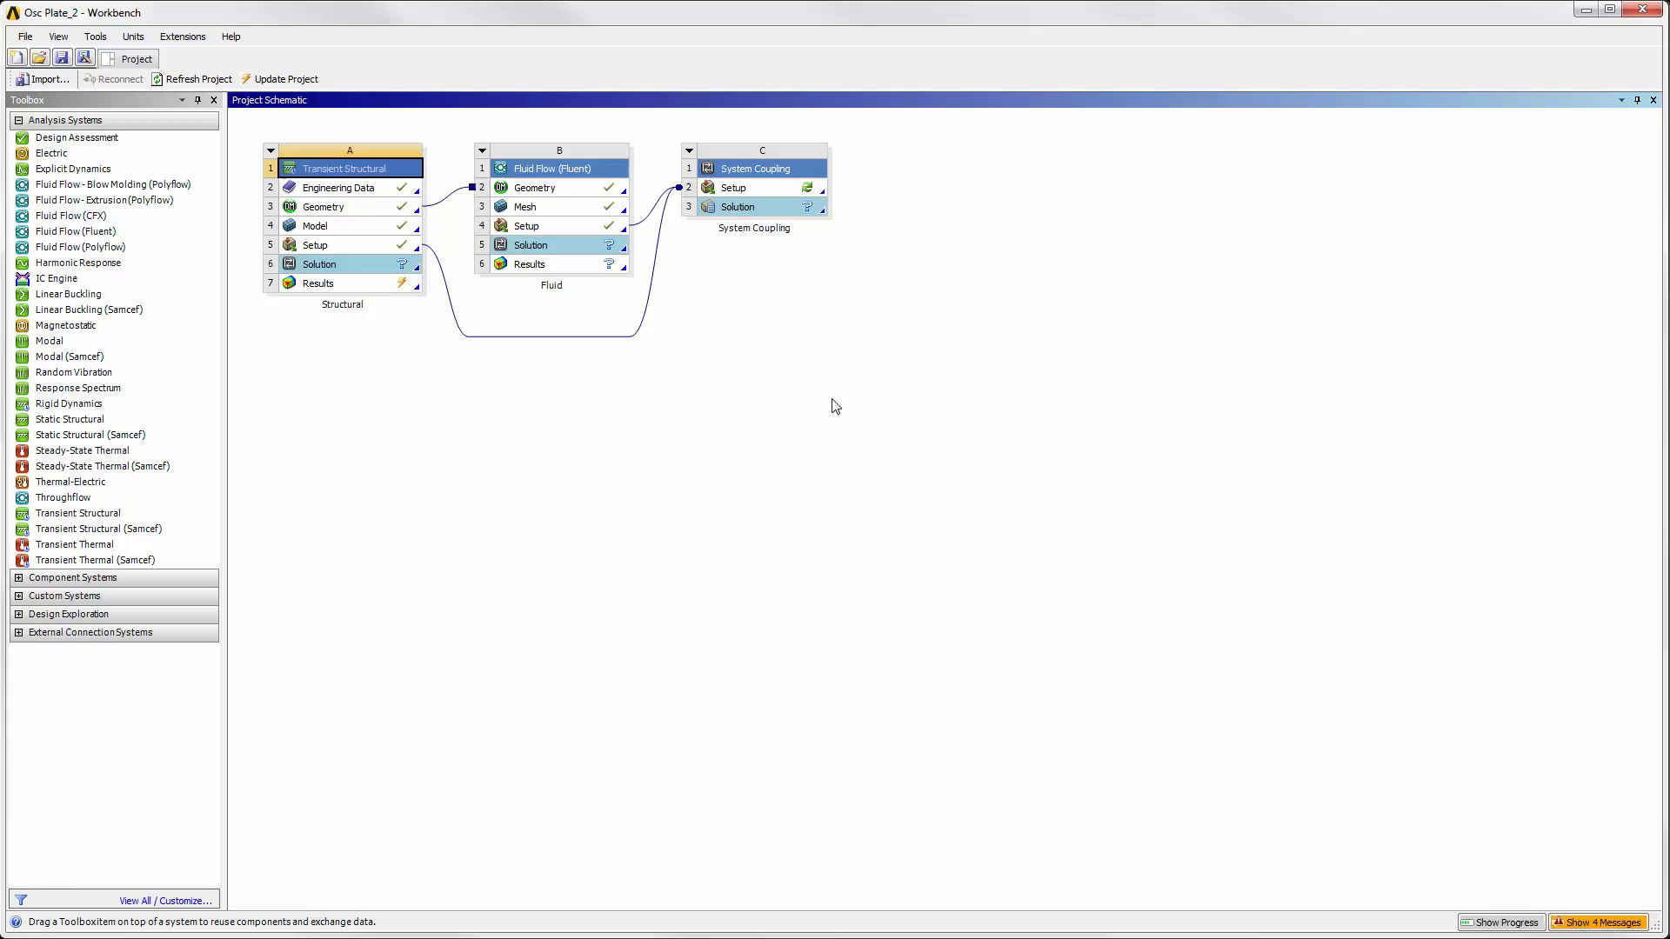
pyautogui.moveTo(515, 288)
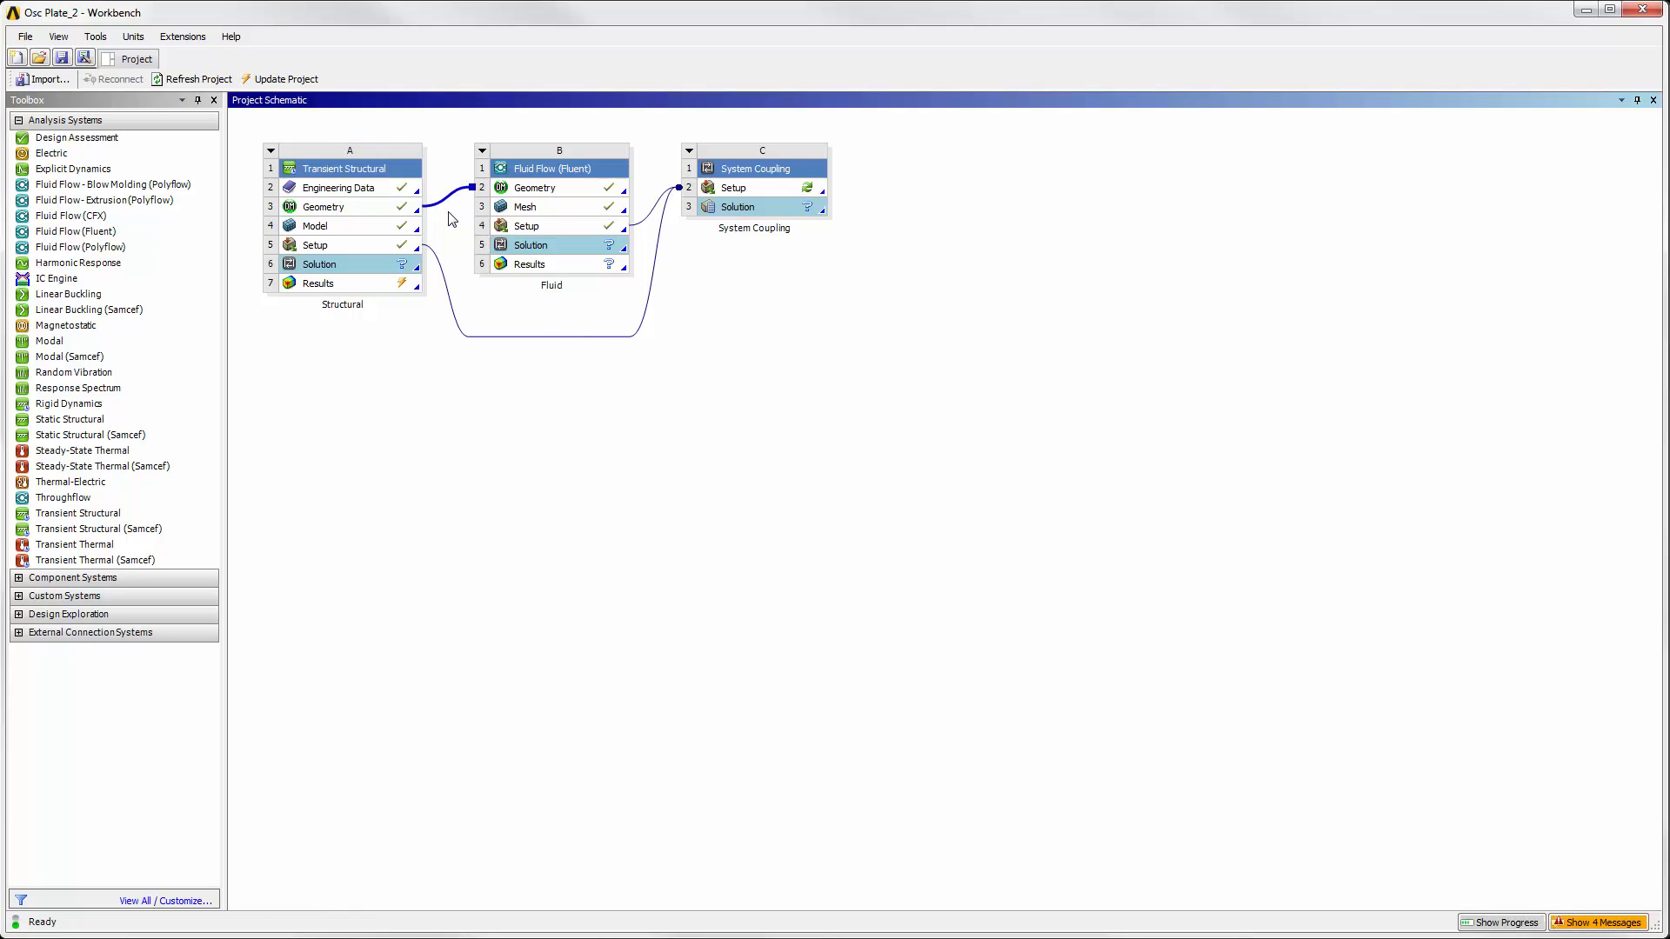
# - Launch DesignModeler from the Structural system's Geometry cell
pyautogui.doubleClick(323, 207)
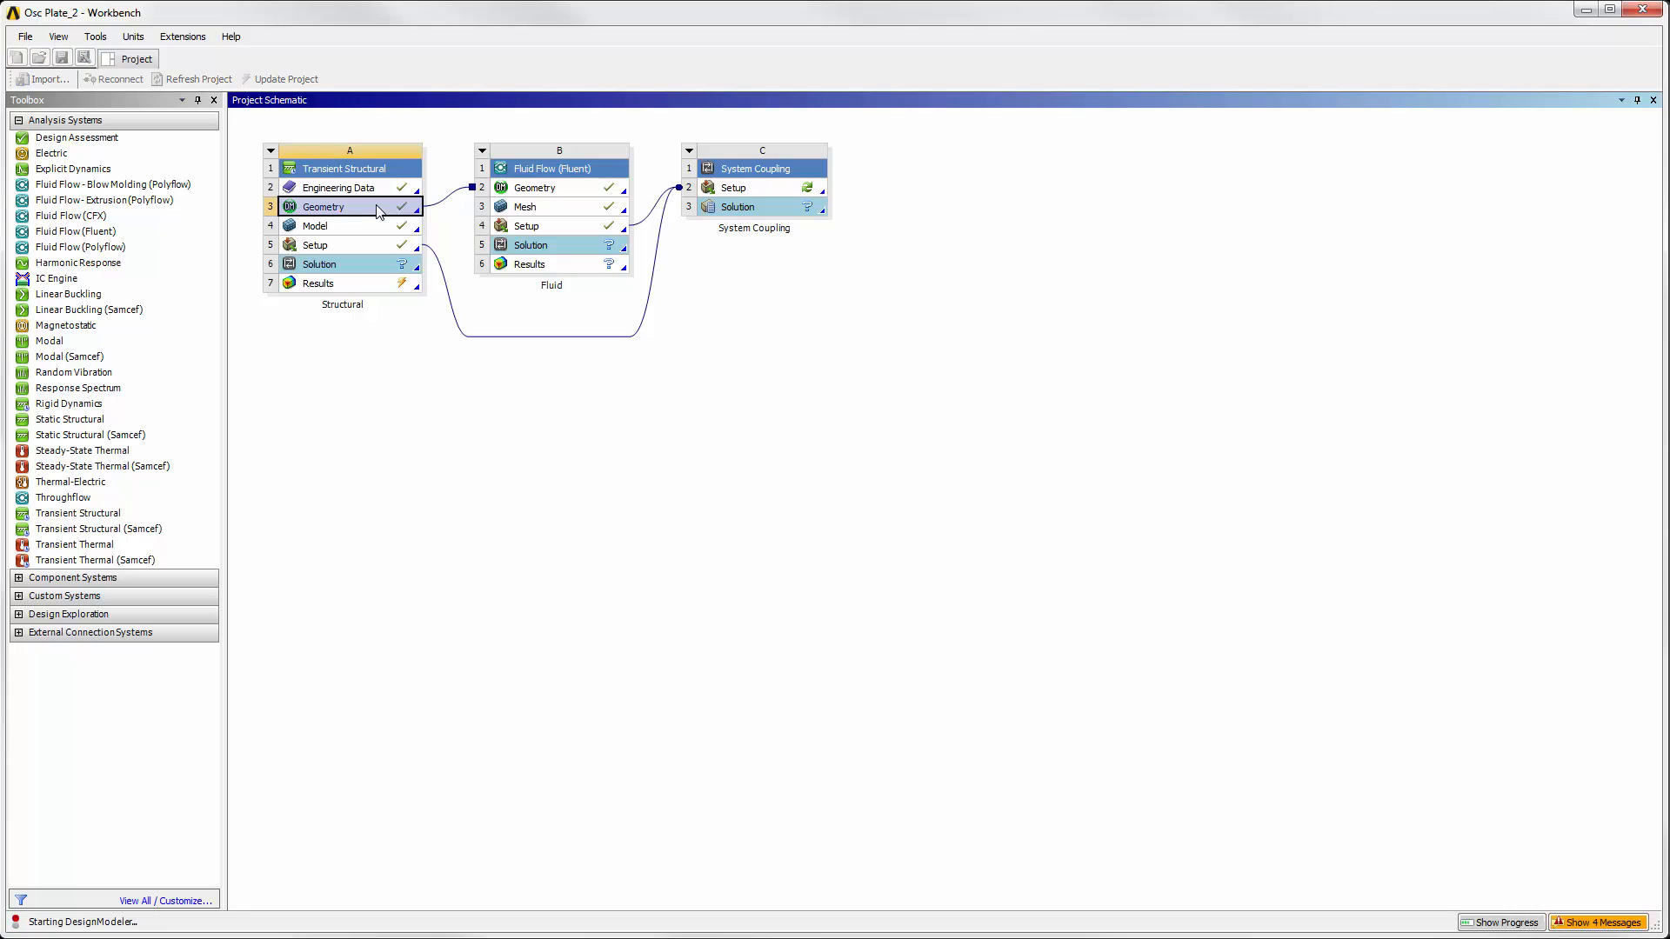
pyautogui.doubleClick(324, 207)
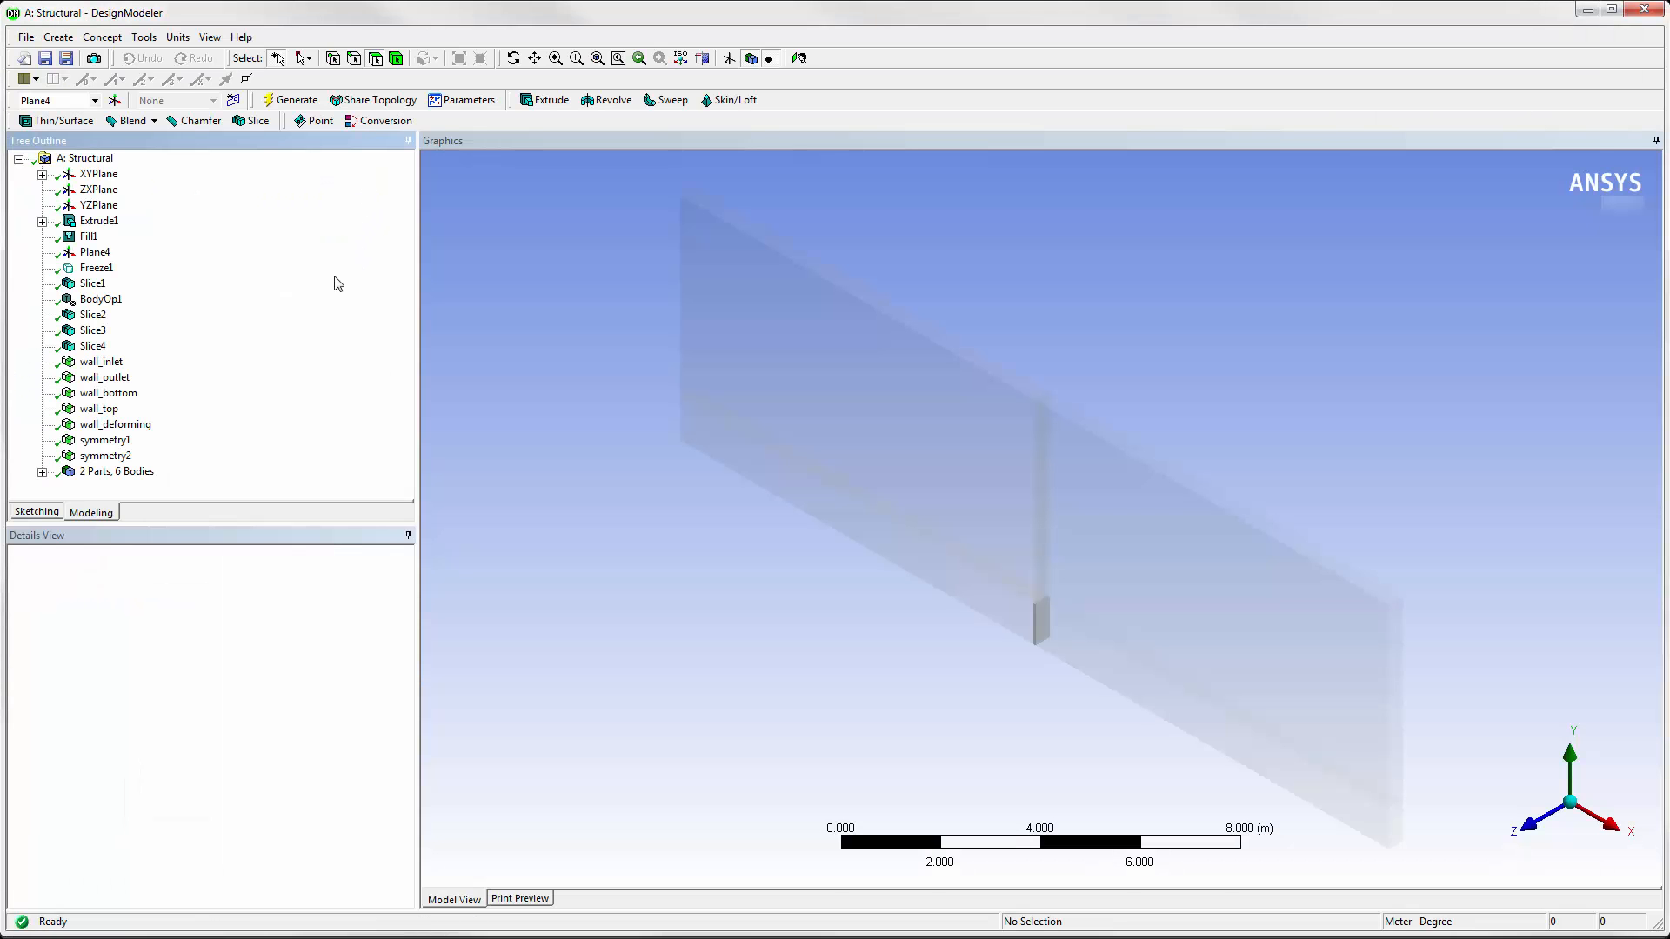
# - Expand the 2 Parts, 6 Bodies branch and inspect the body named solid
pyautogui.click(41, 472)
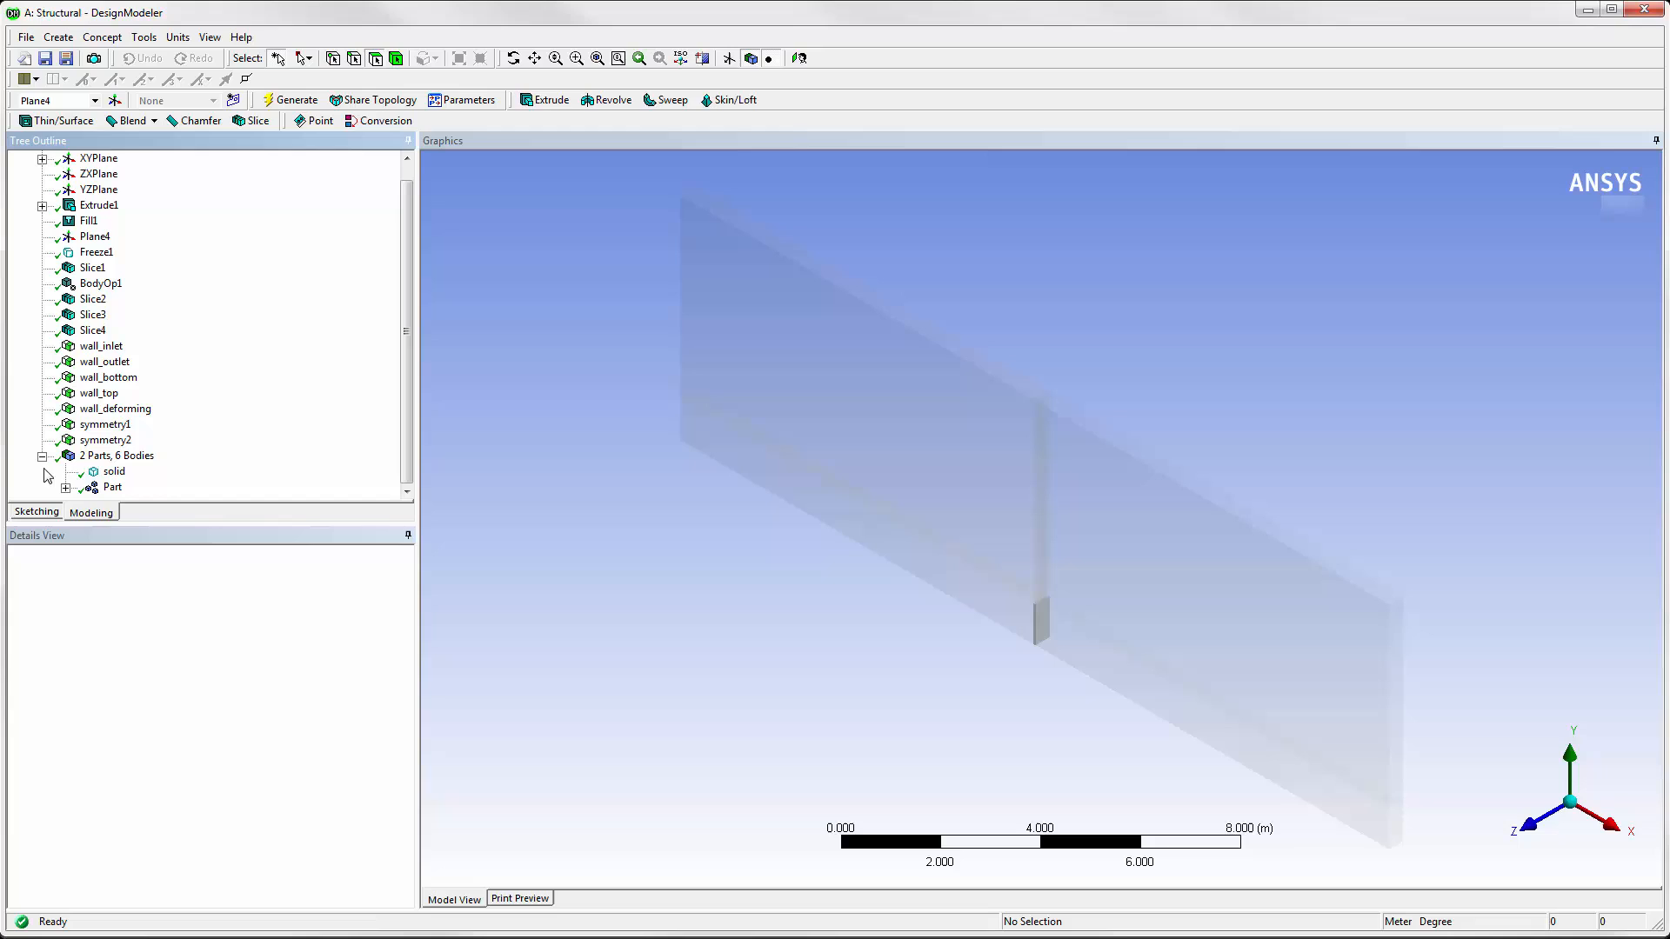
pyautogui.click(115, 471)
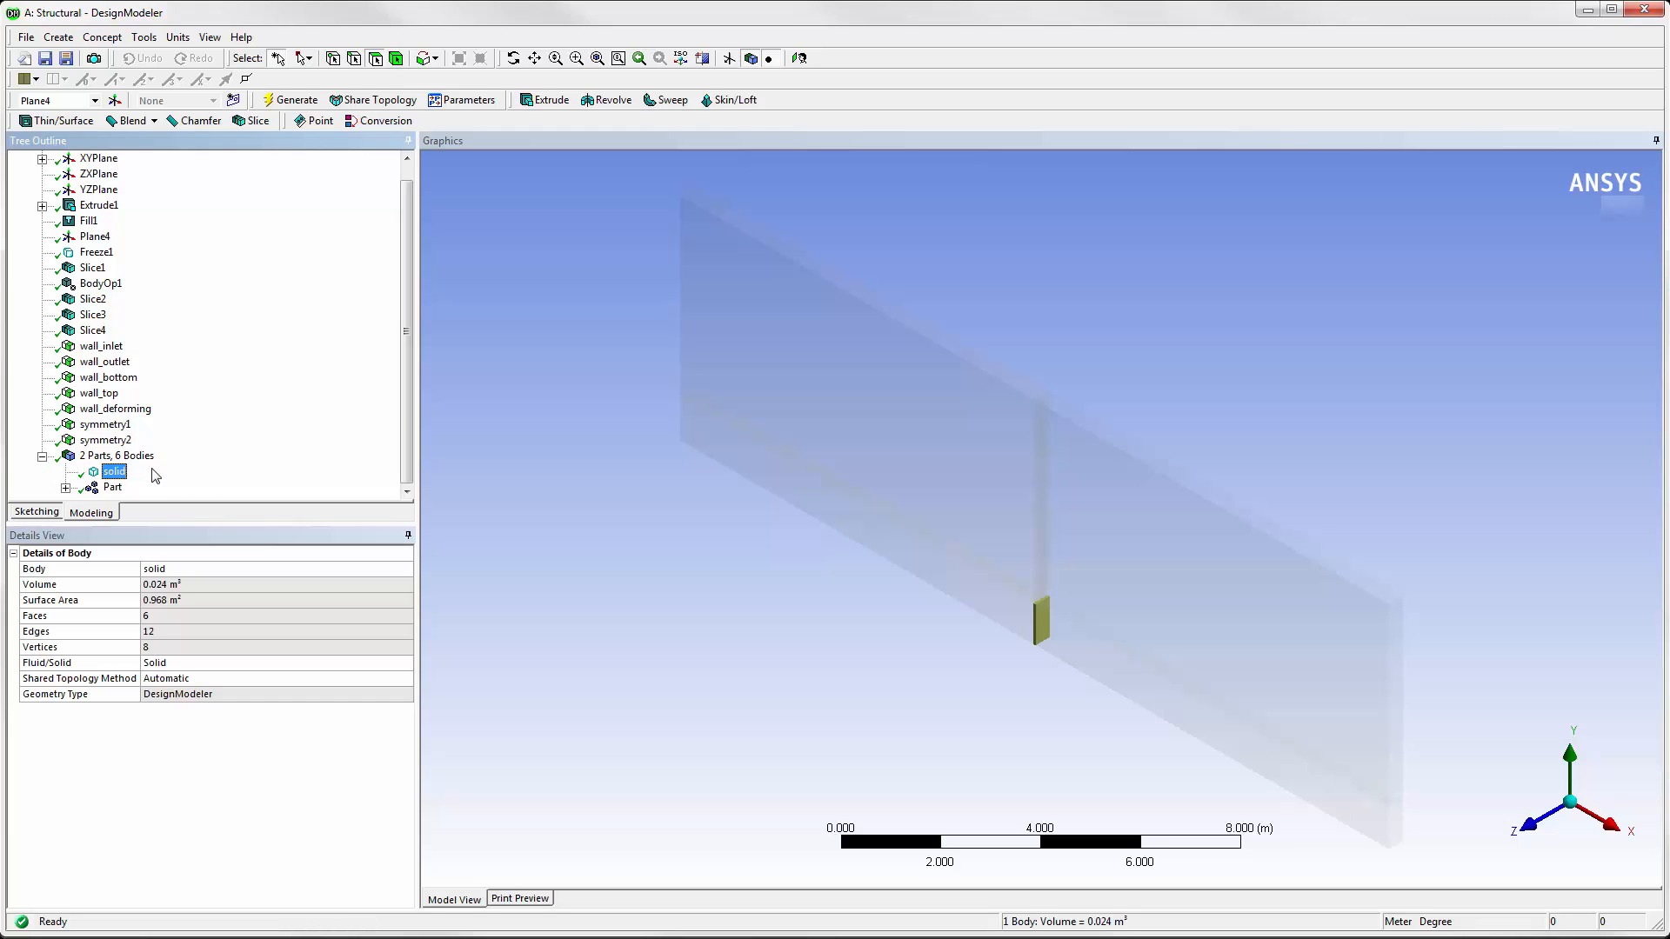
pyautogui.click(113, 487)
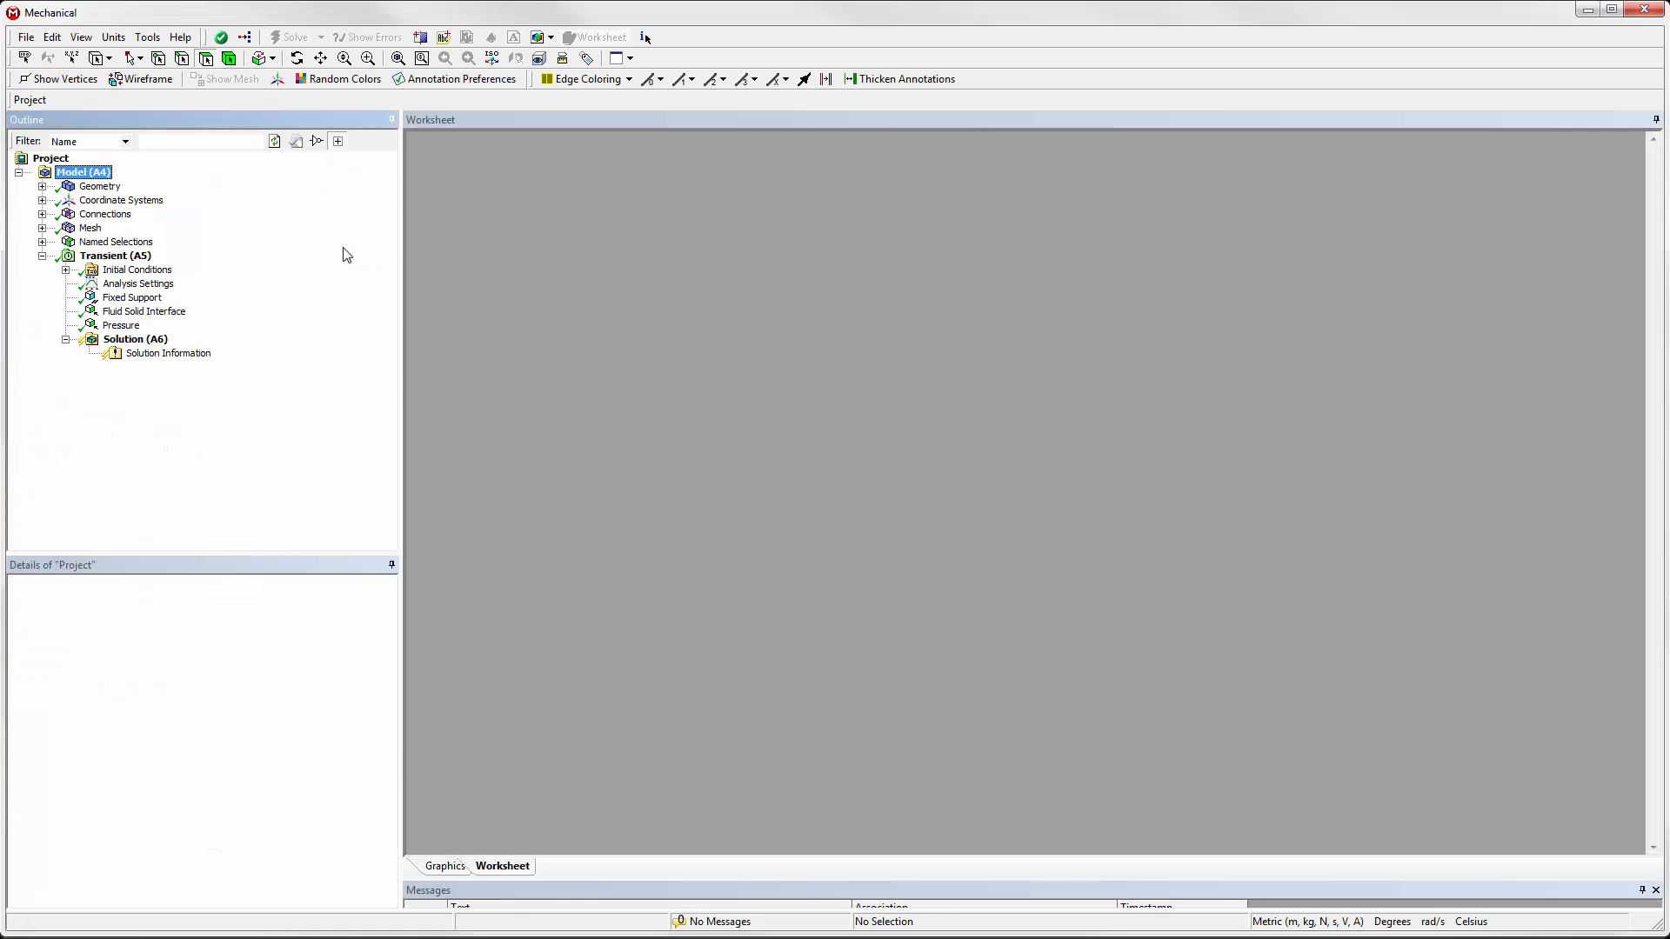
# - Show the Transient Analysis Settings under the expanded model tree
pyautogui.click(115, 256)
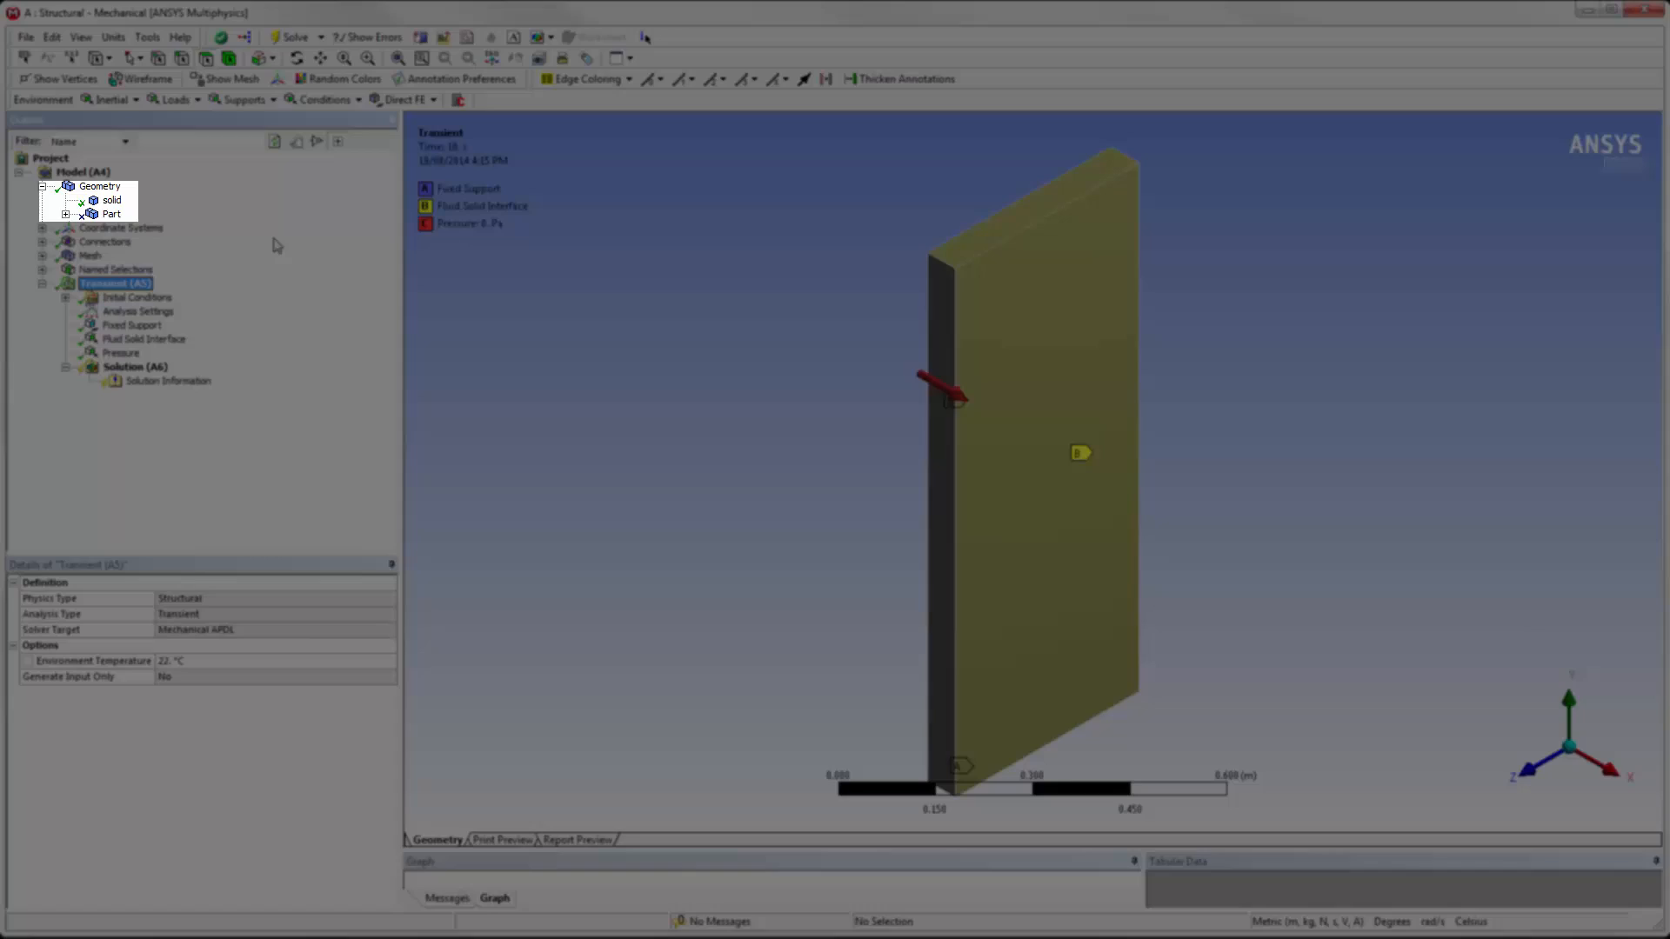
pyautogui.click(136, 311)
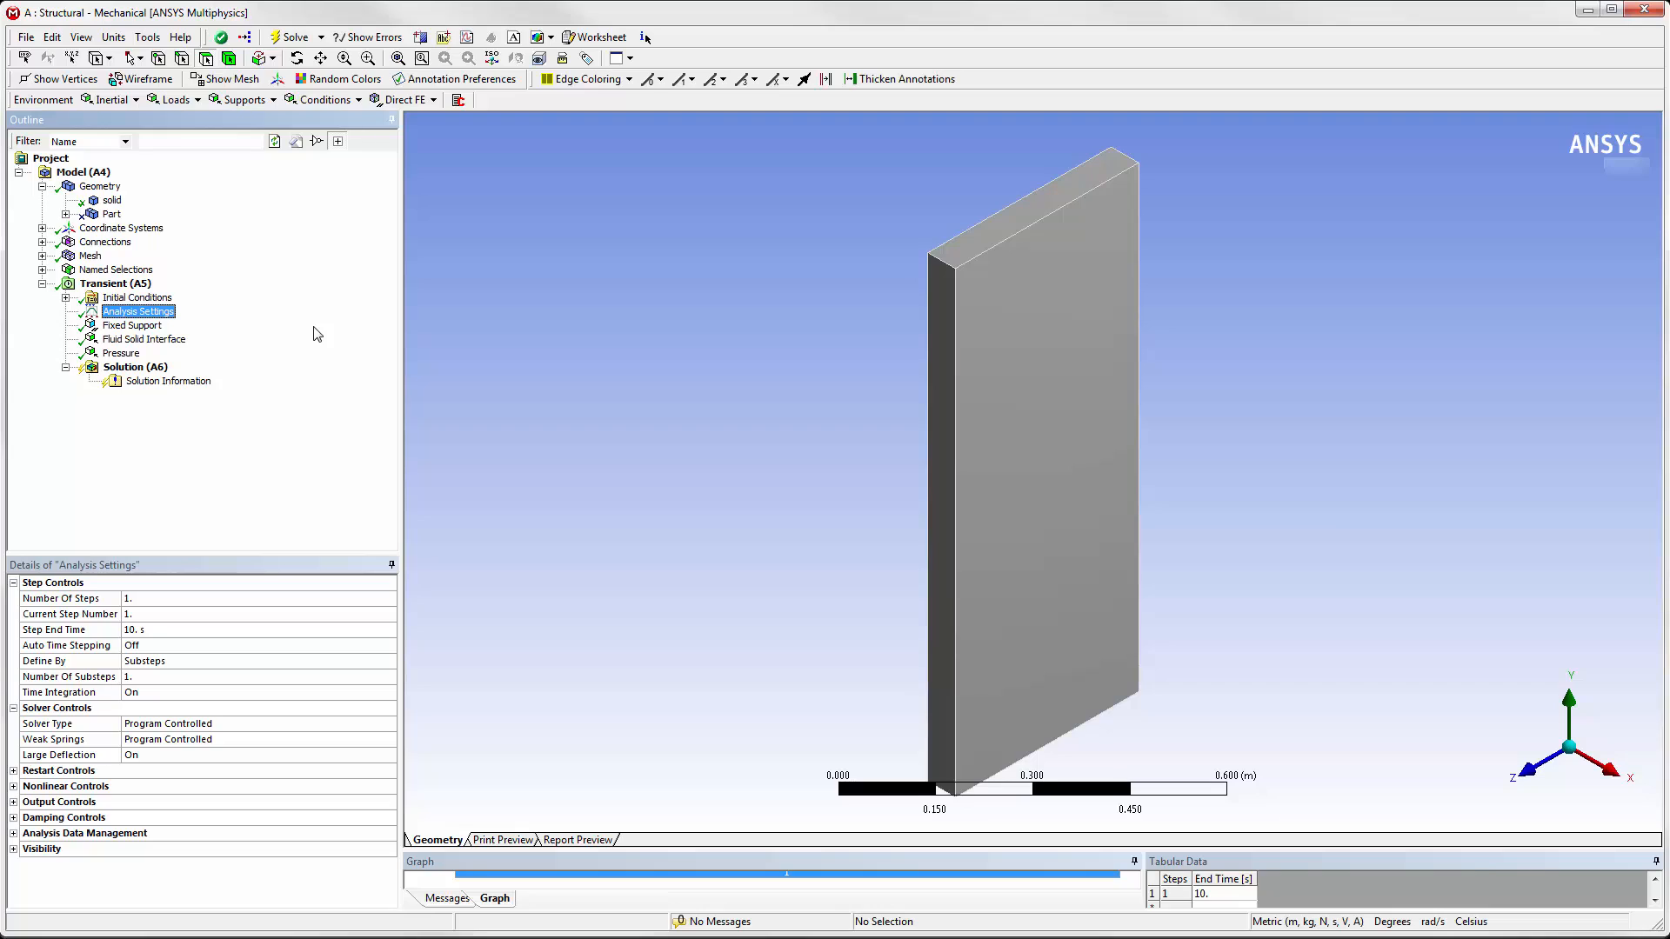
pyautogui.moveTo(263, 629)
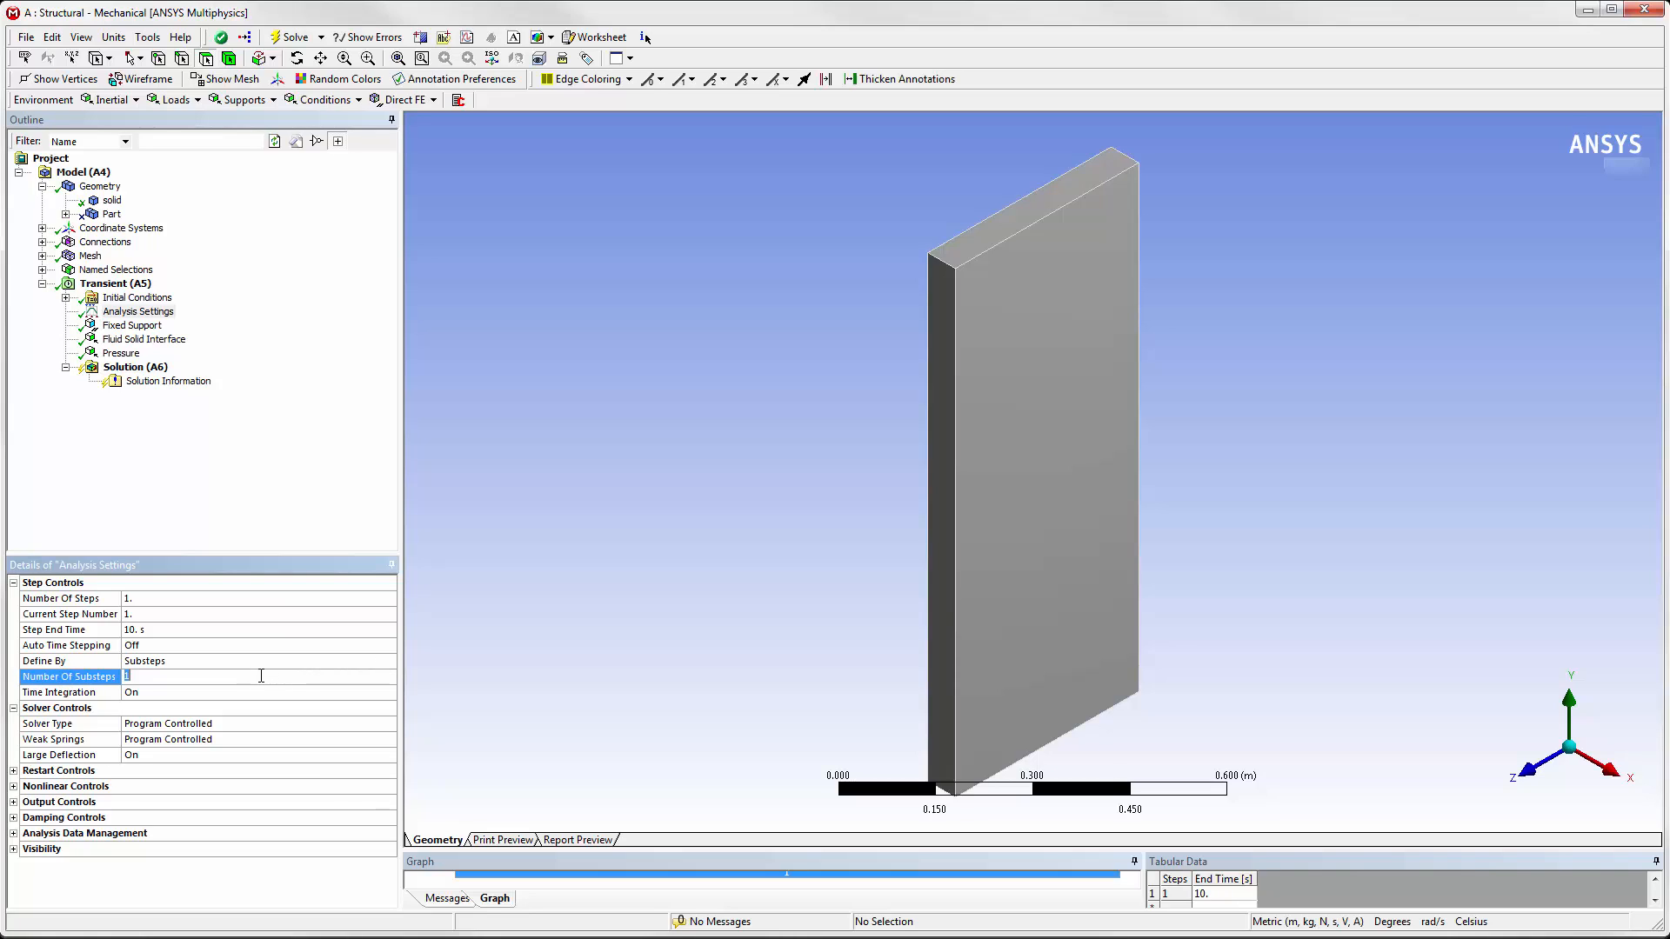
pyautogui.moveTo(262, 541)
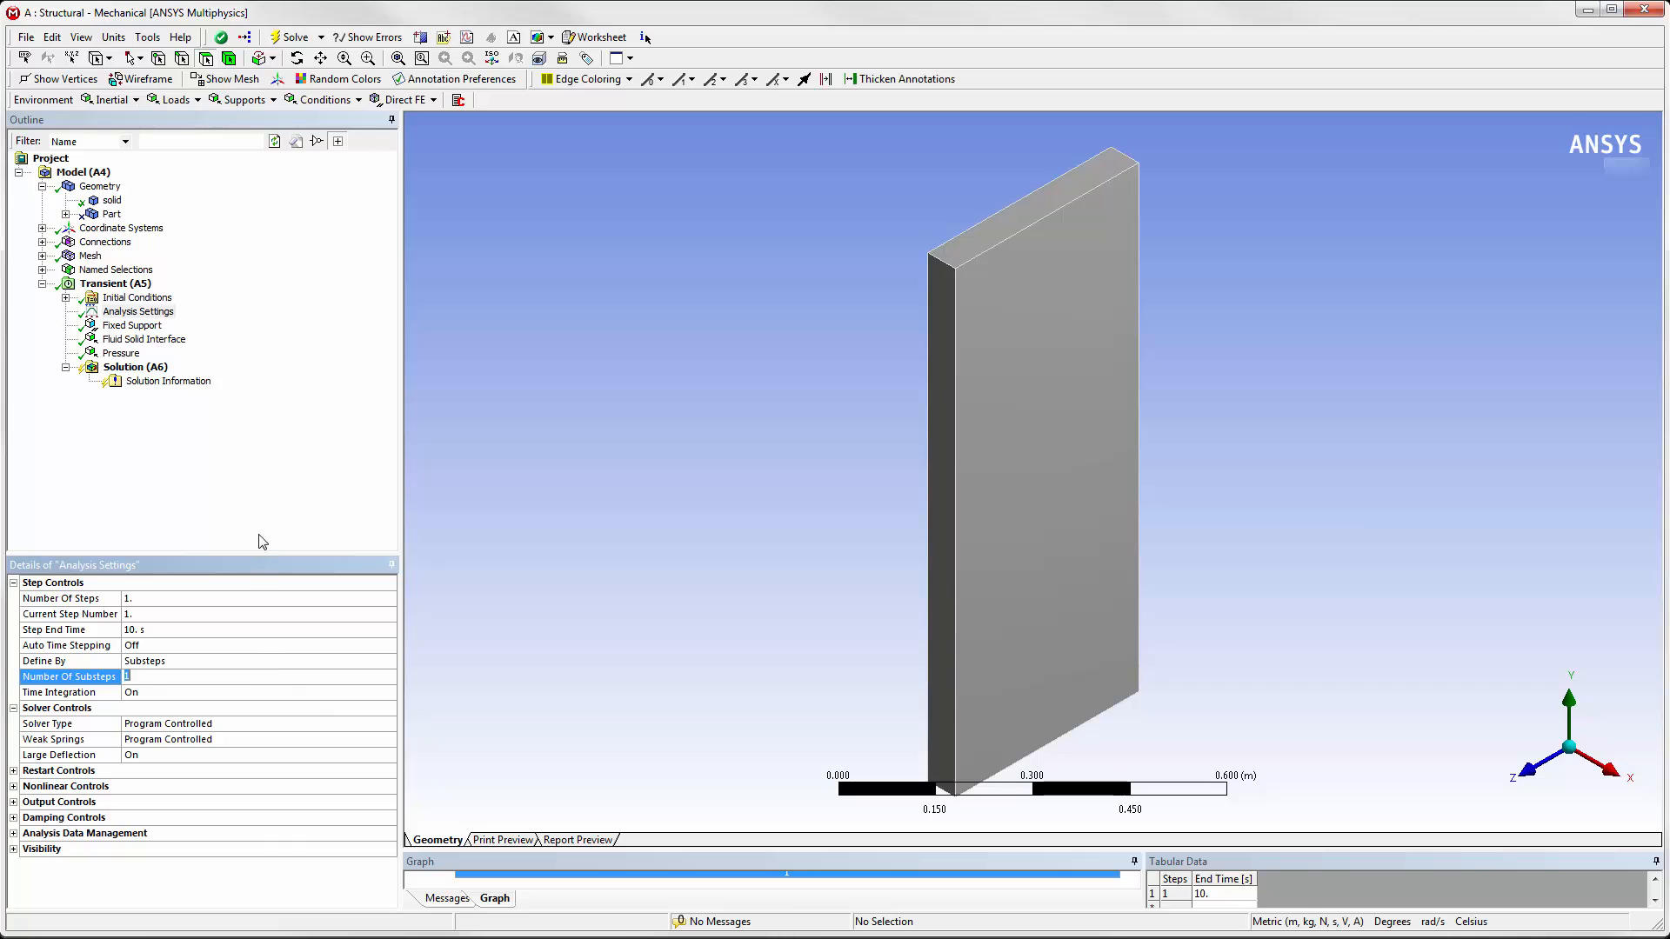
pyautogui.moveTo(139, 339)
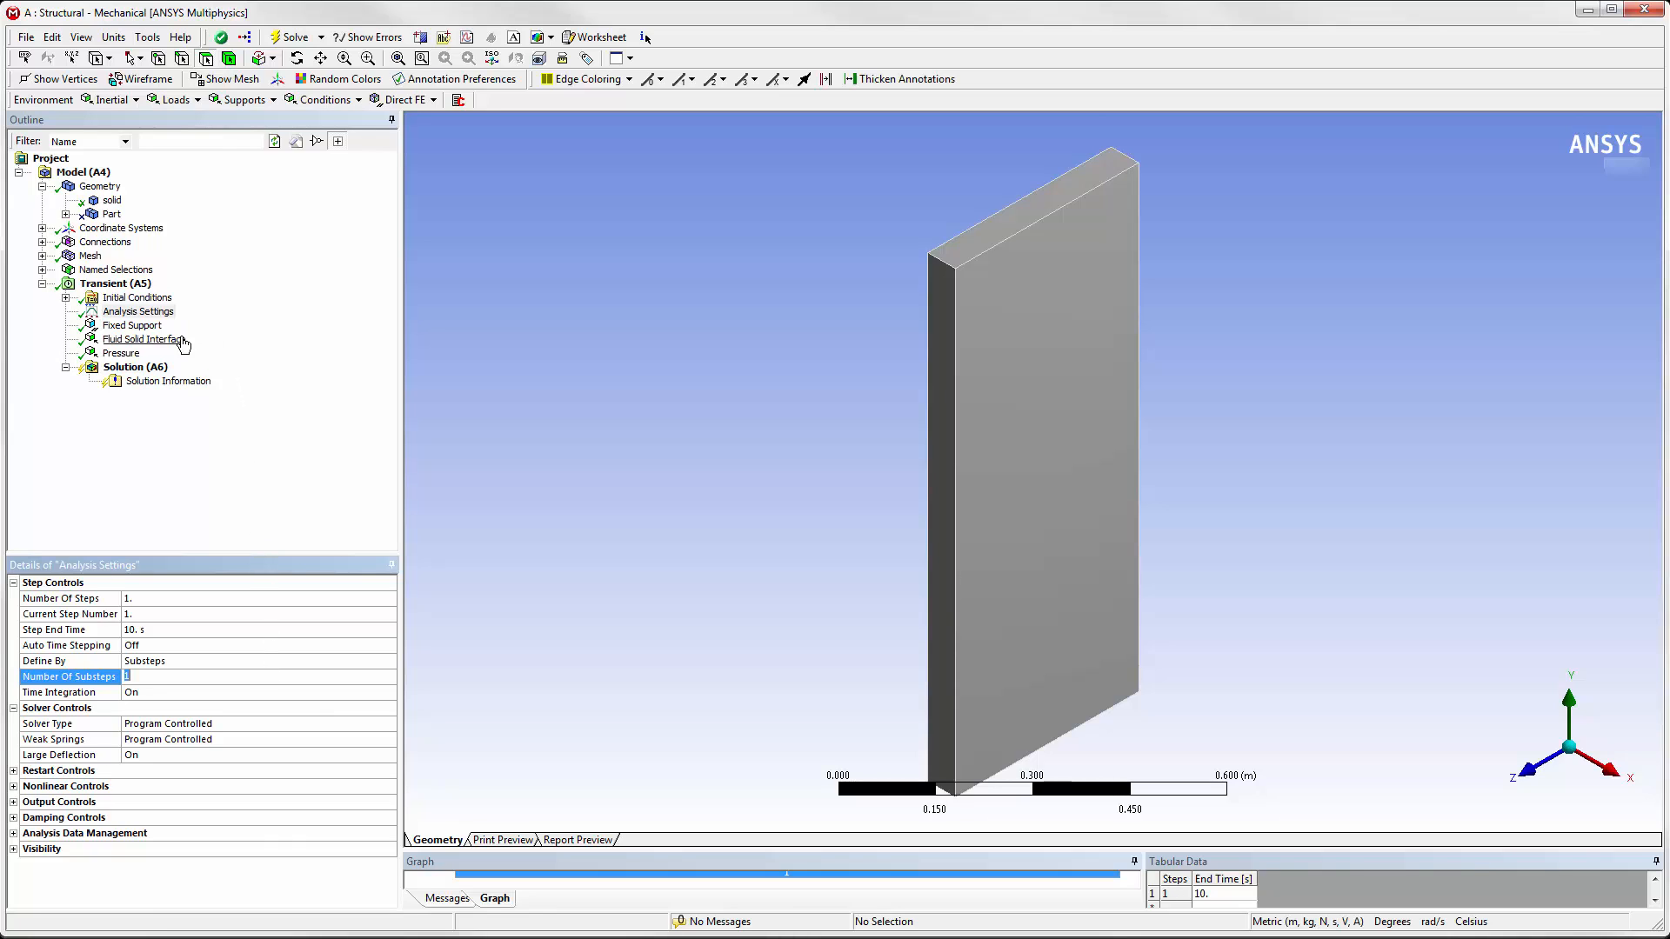
# - Confirm the Fluid Solid Interface is scoped to 3 faces, then return to Workbench
pyautogui.click(141, 339)
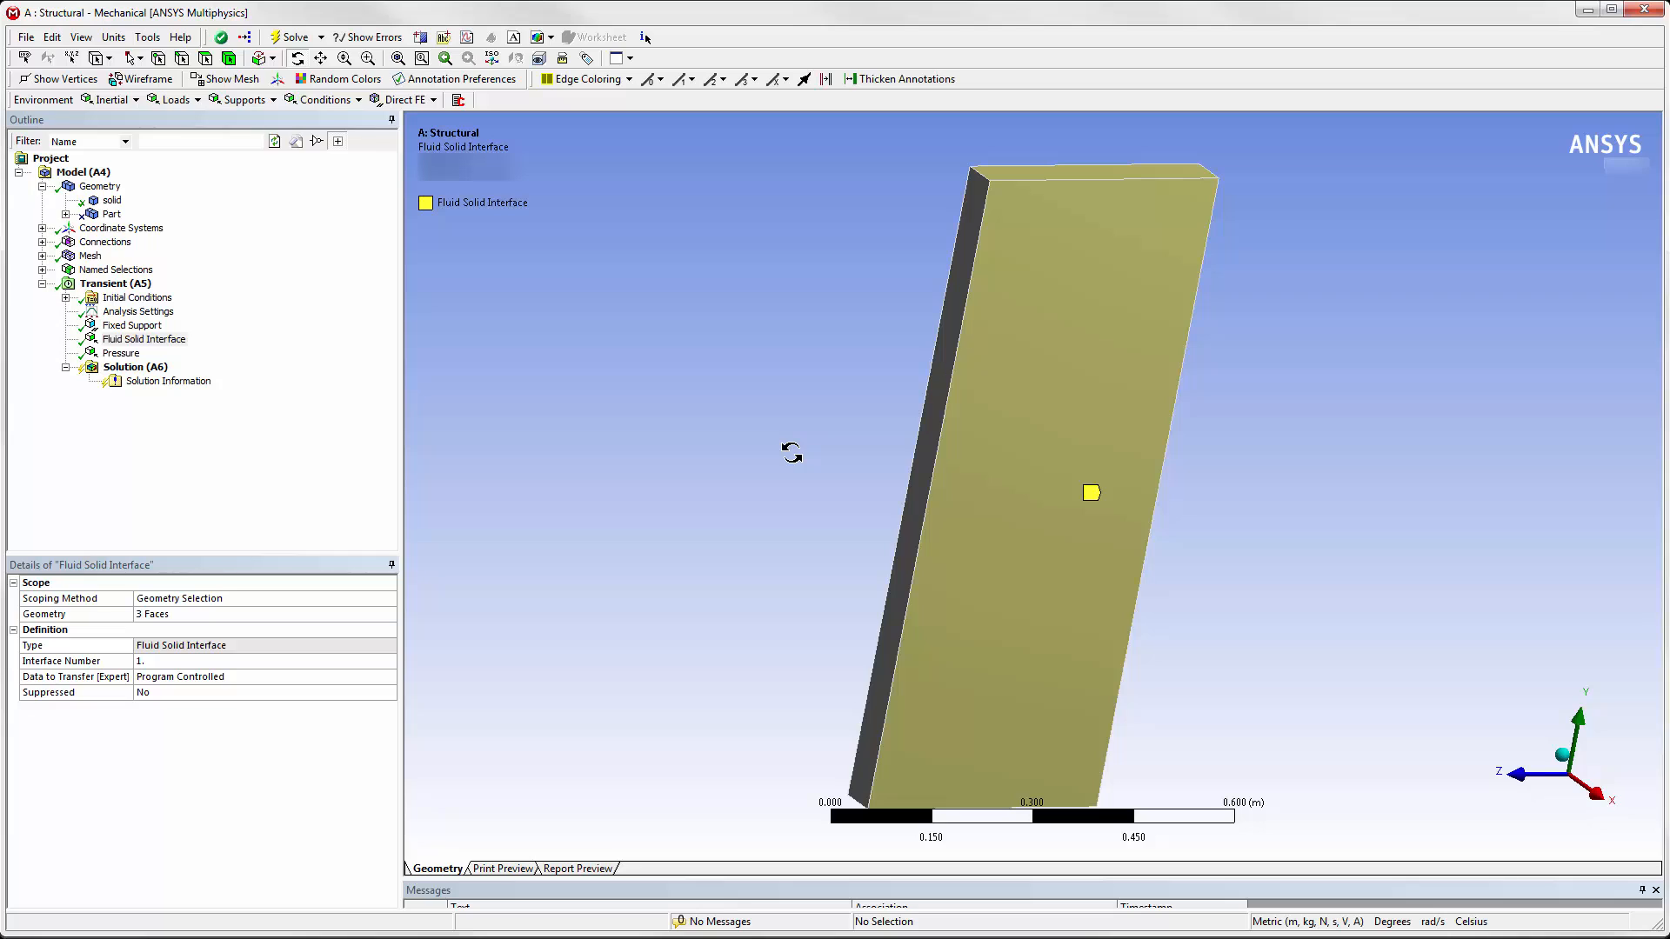
pyautogui.moveTo(699, 471)
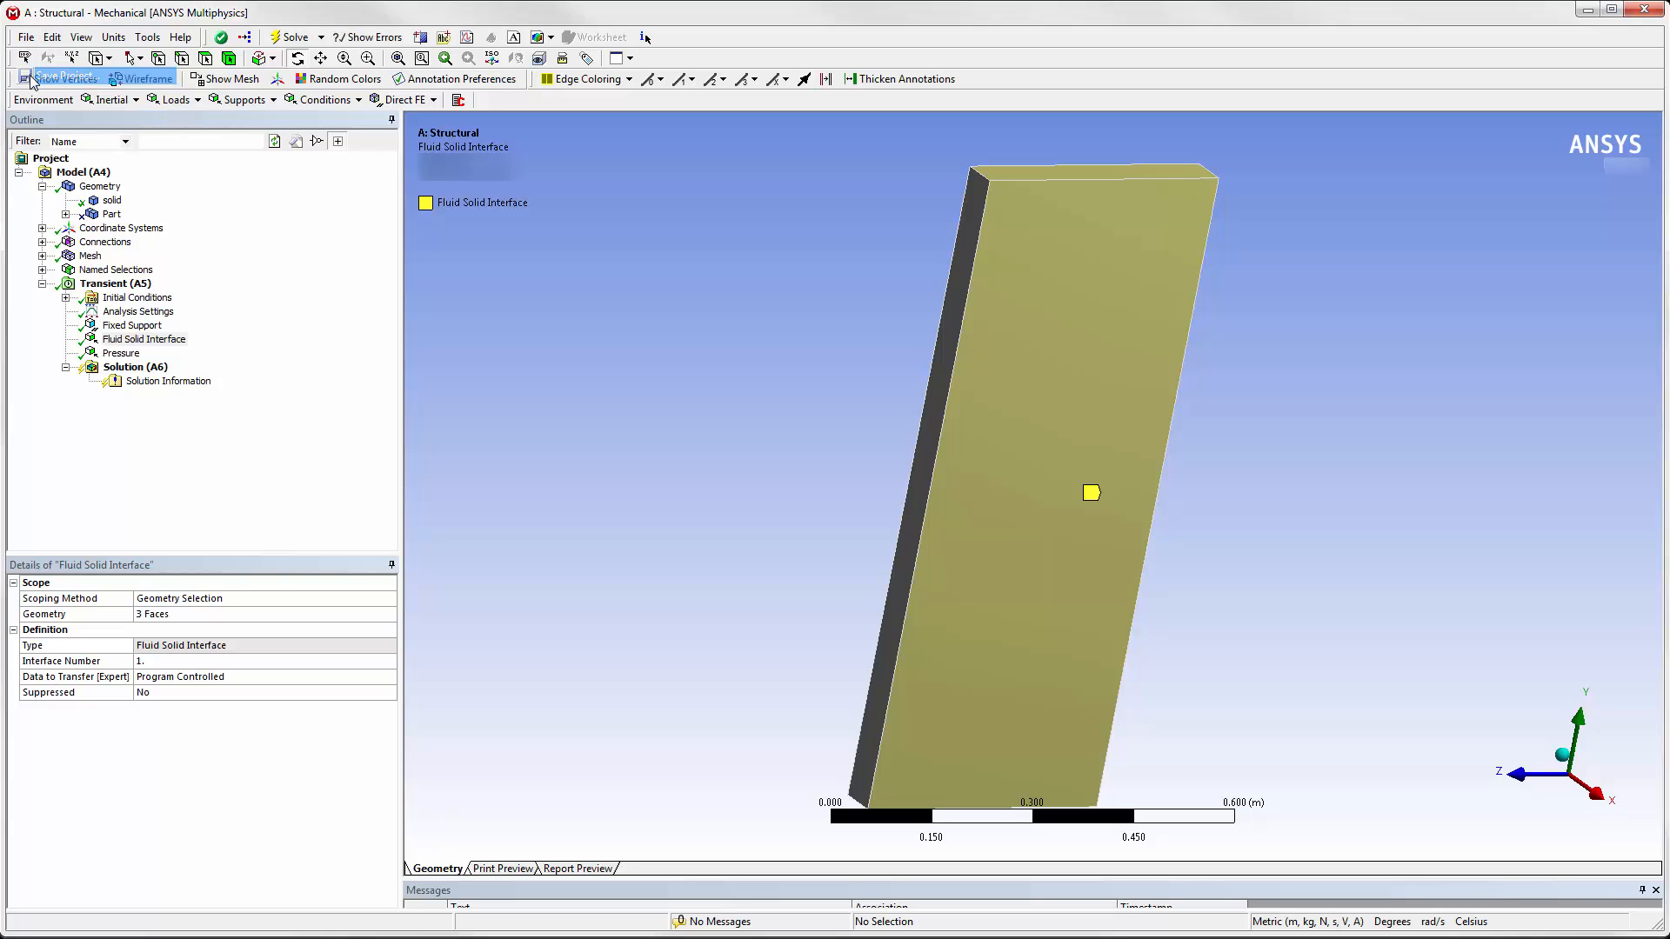
pyautogui.click(24, 36)
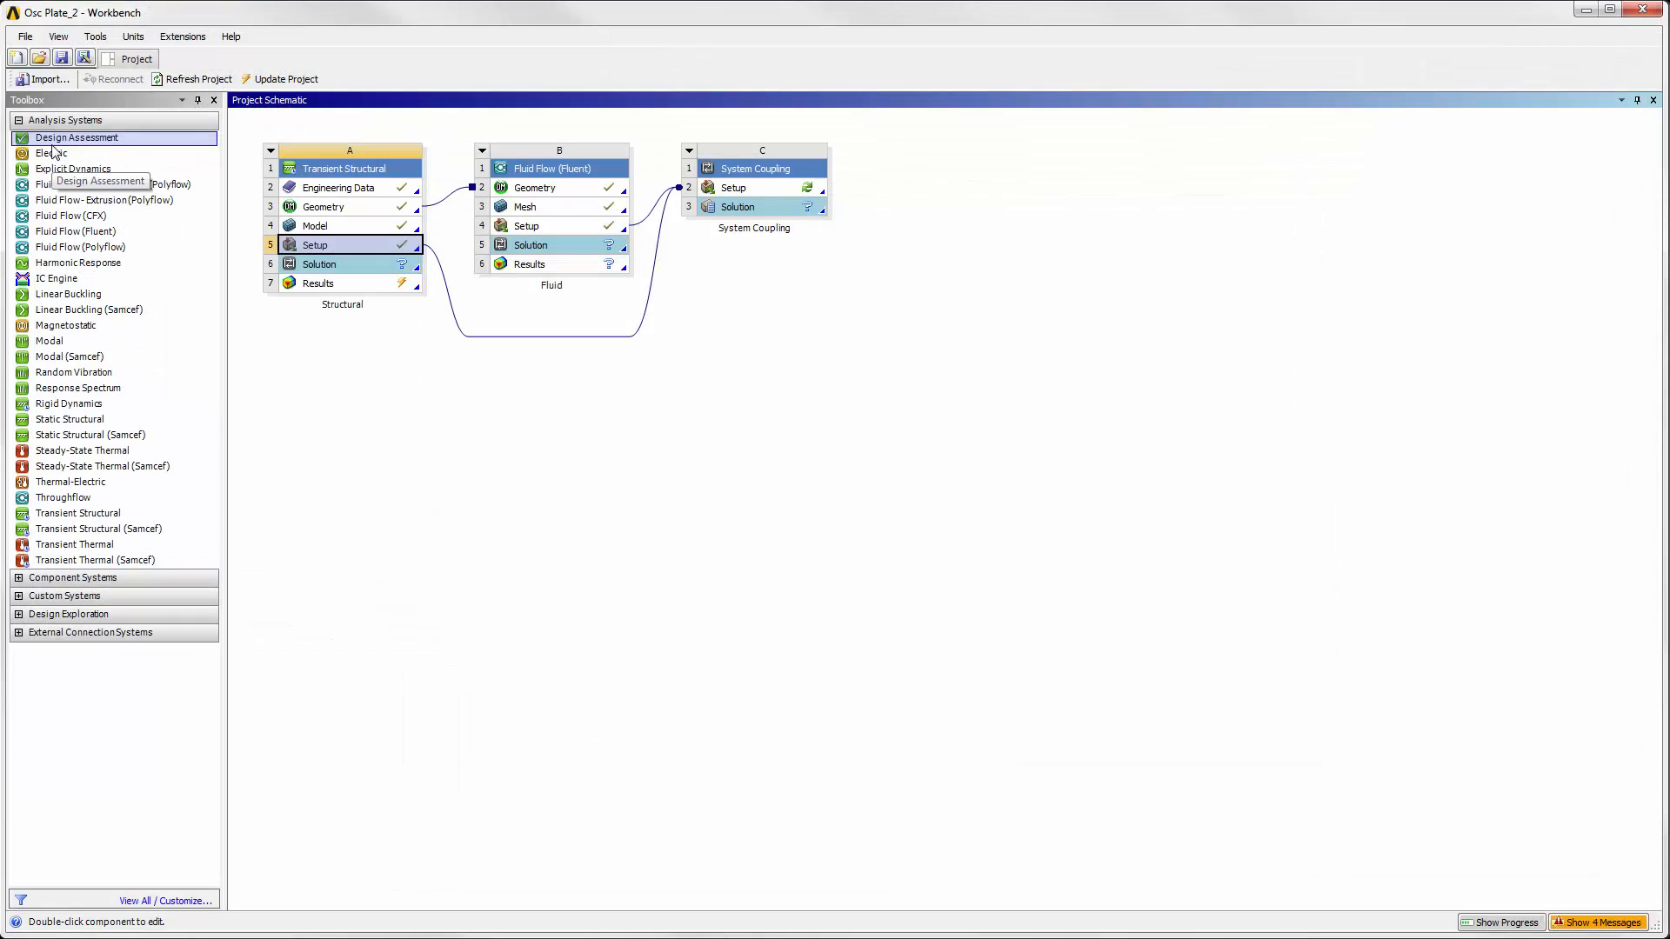
pyautogui.moveTo(689, 401)
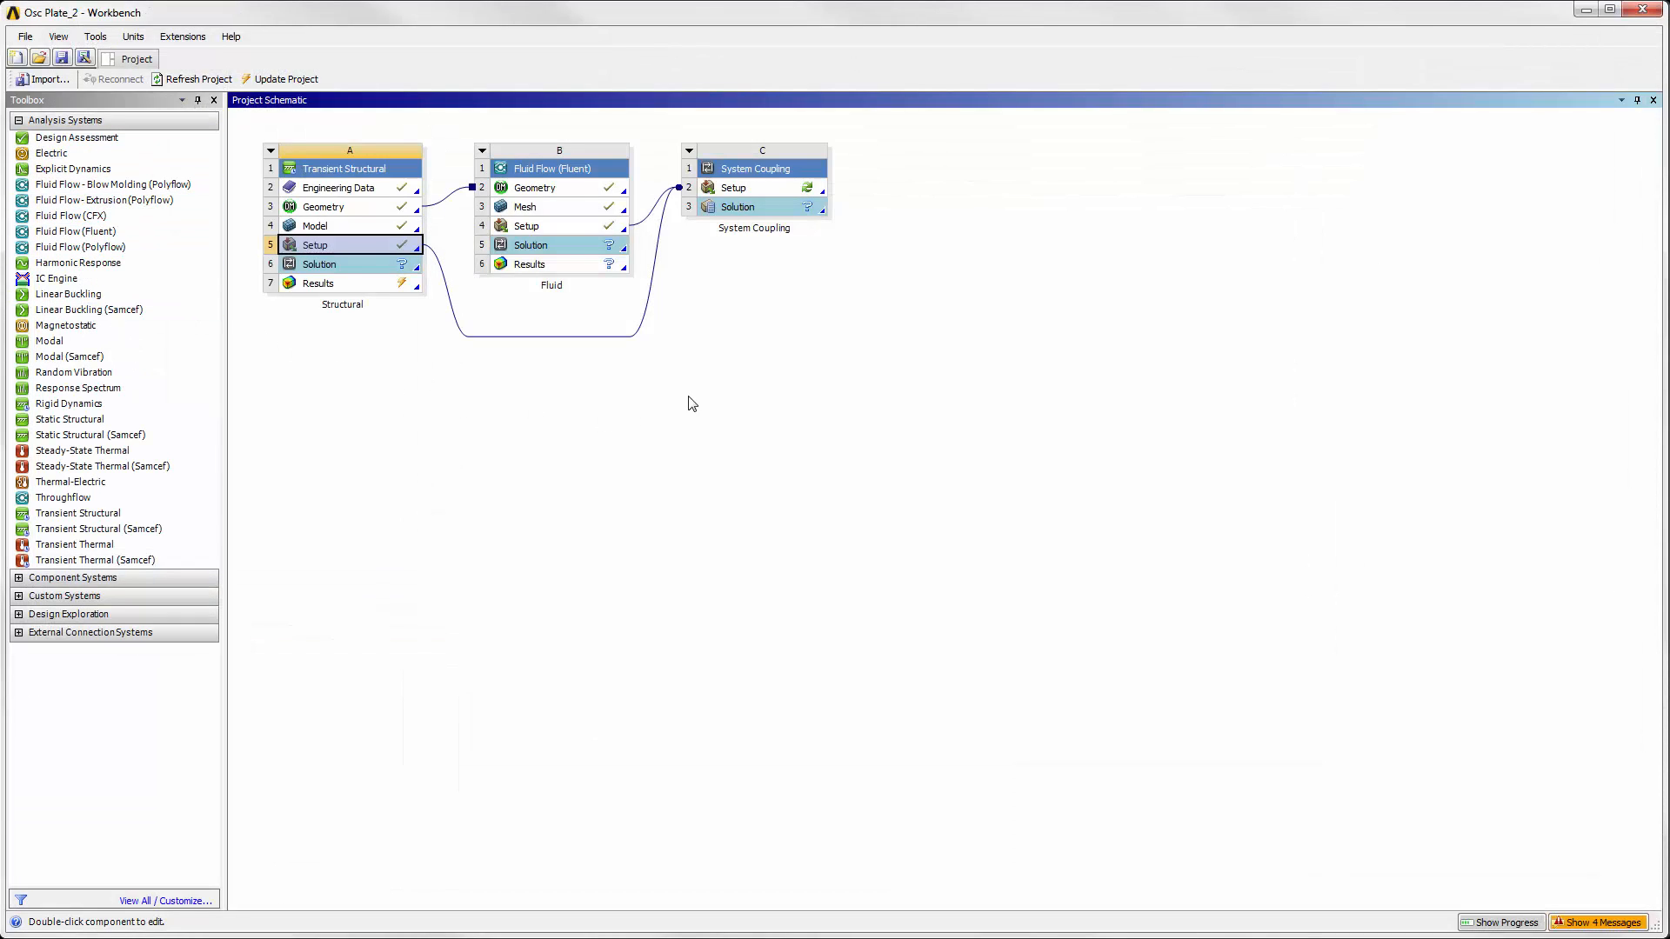
pyautogui.moveTo(636, 344)
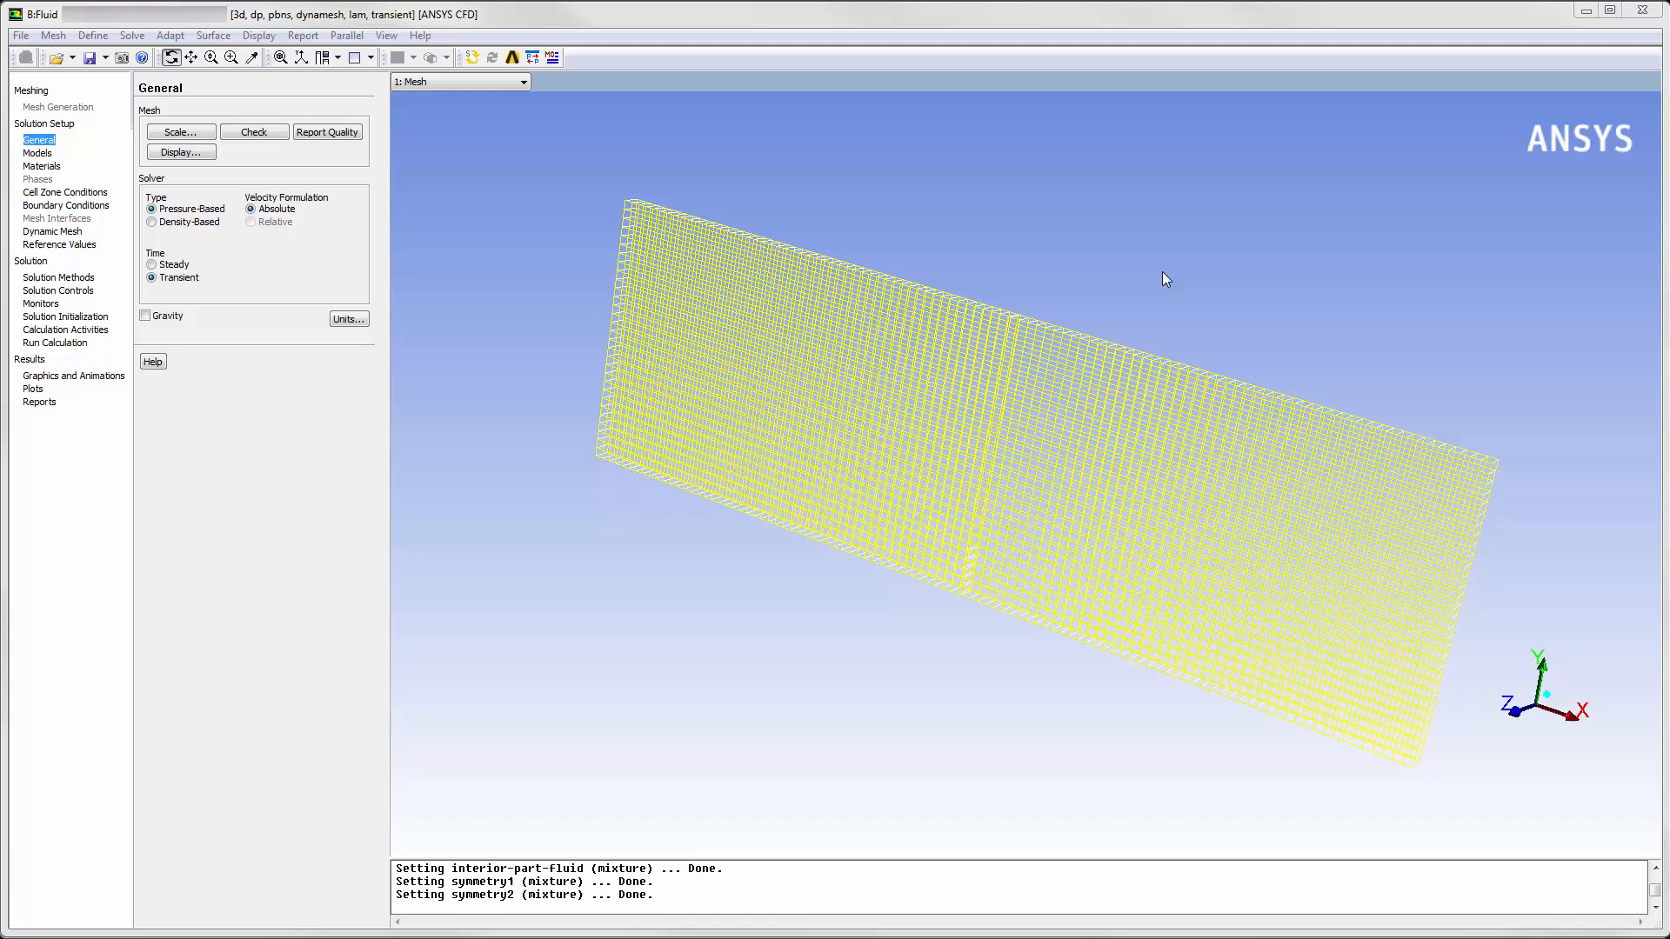
pyautogui.moveTo(40, 245)
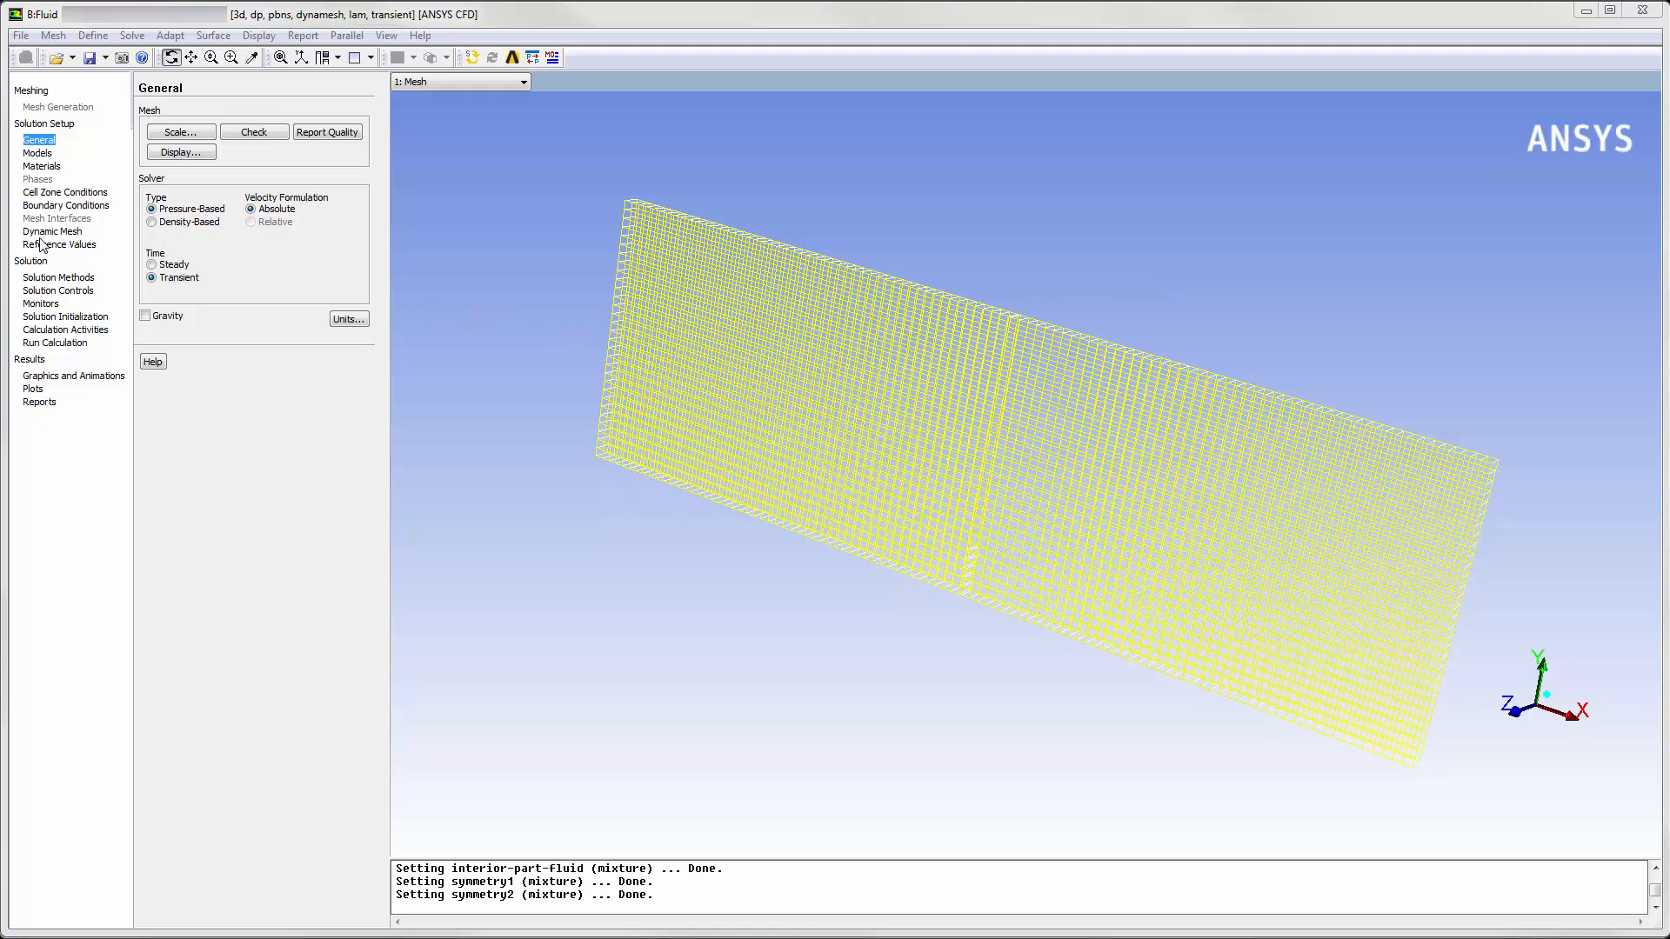
# - Verify wall_deforming is a dynamic mesh zone of type System Coupling
pyautogui.click(52, 231)
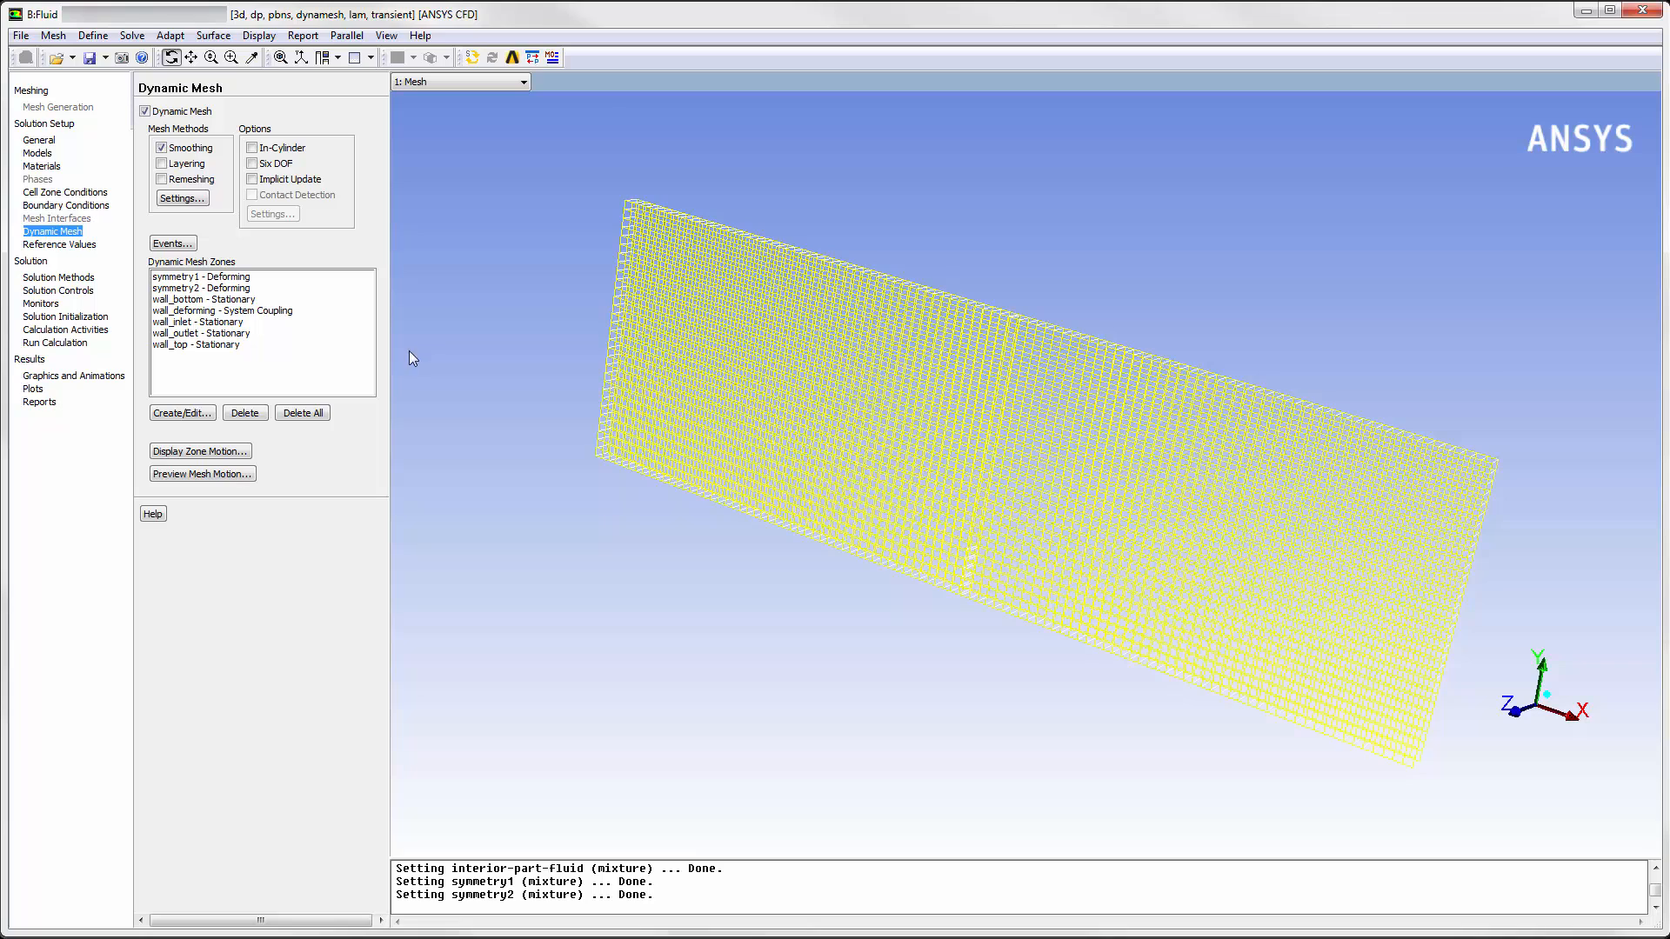
pyautogui.click(183, 412)
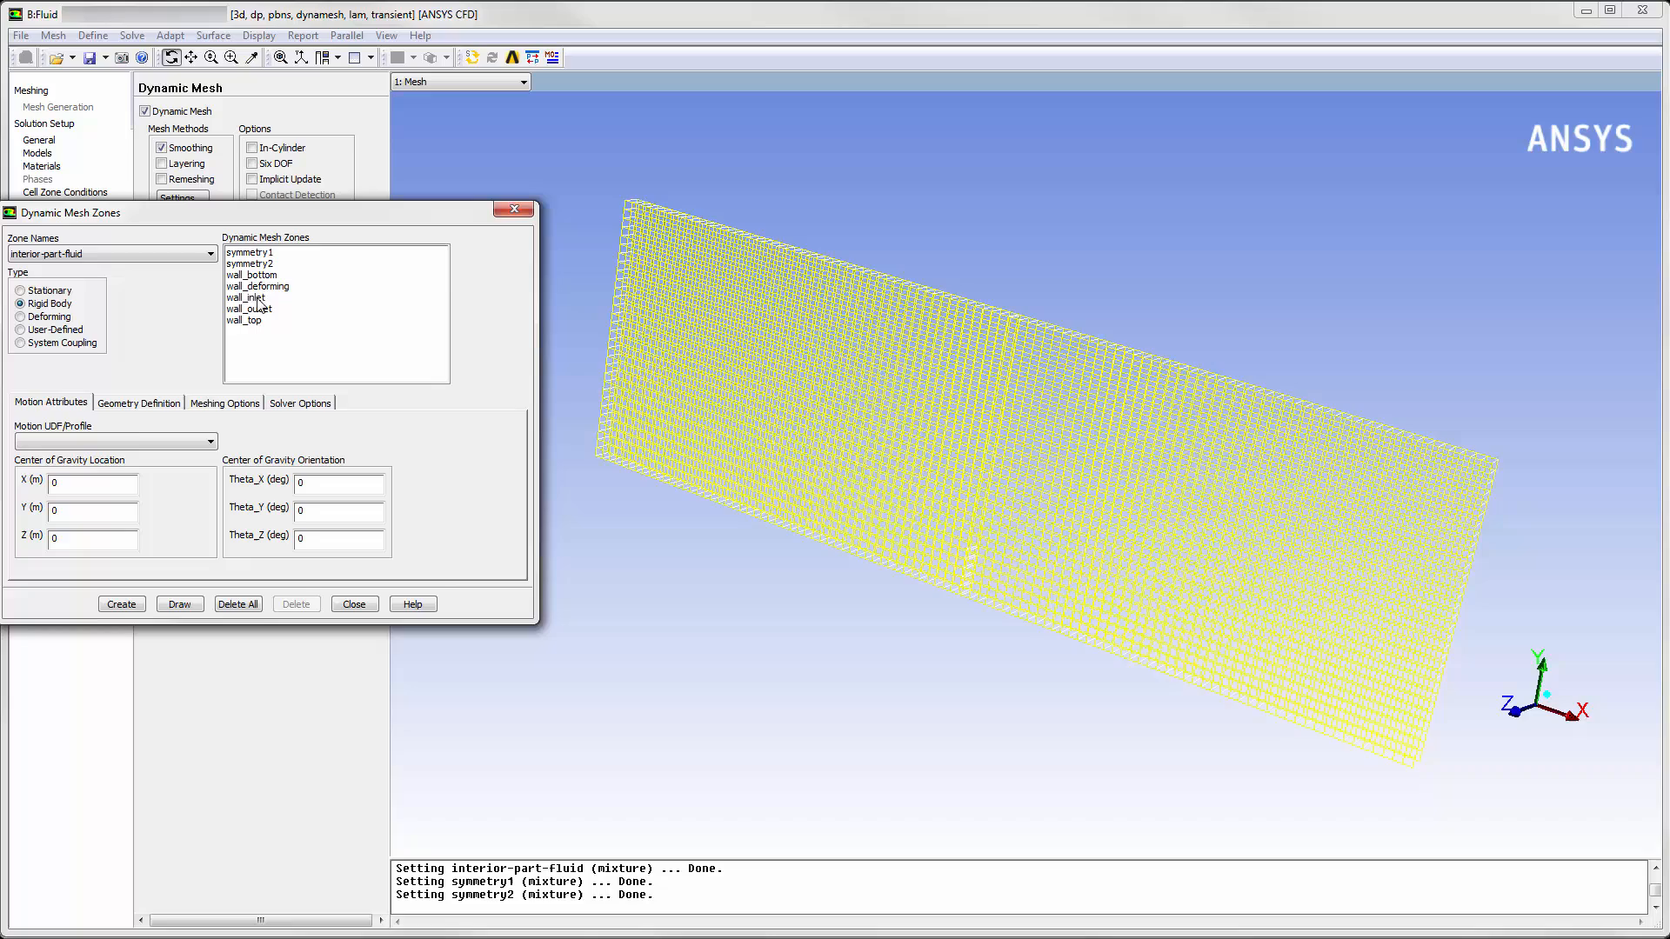
pyautogui.click(257, 287)
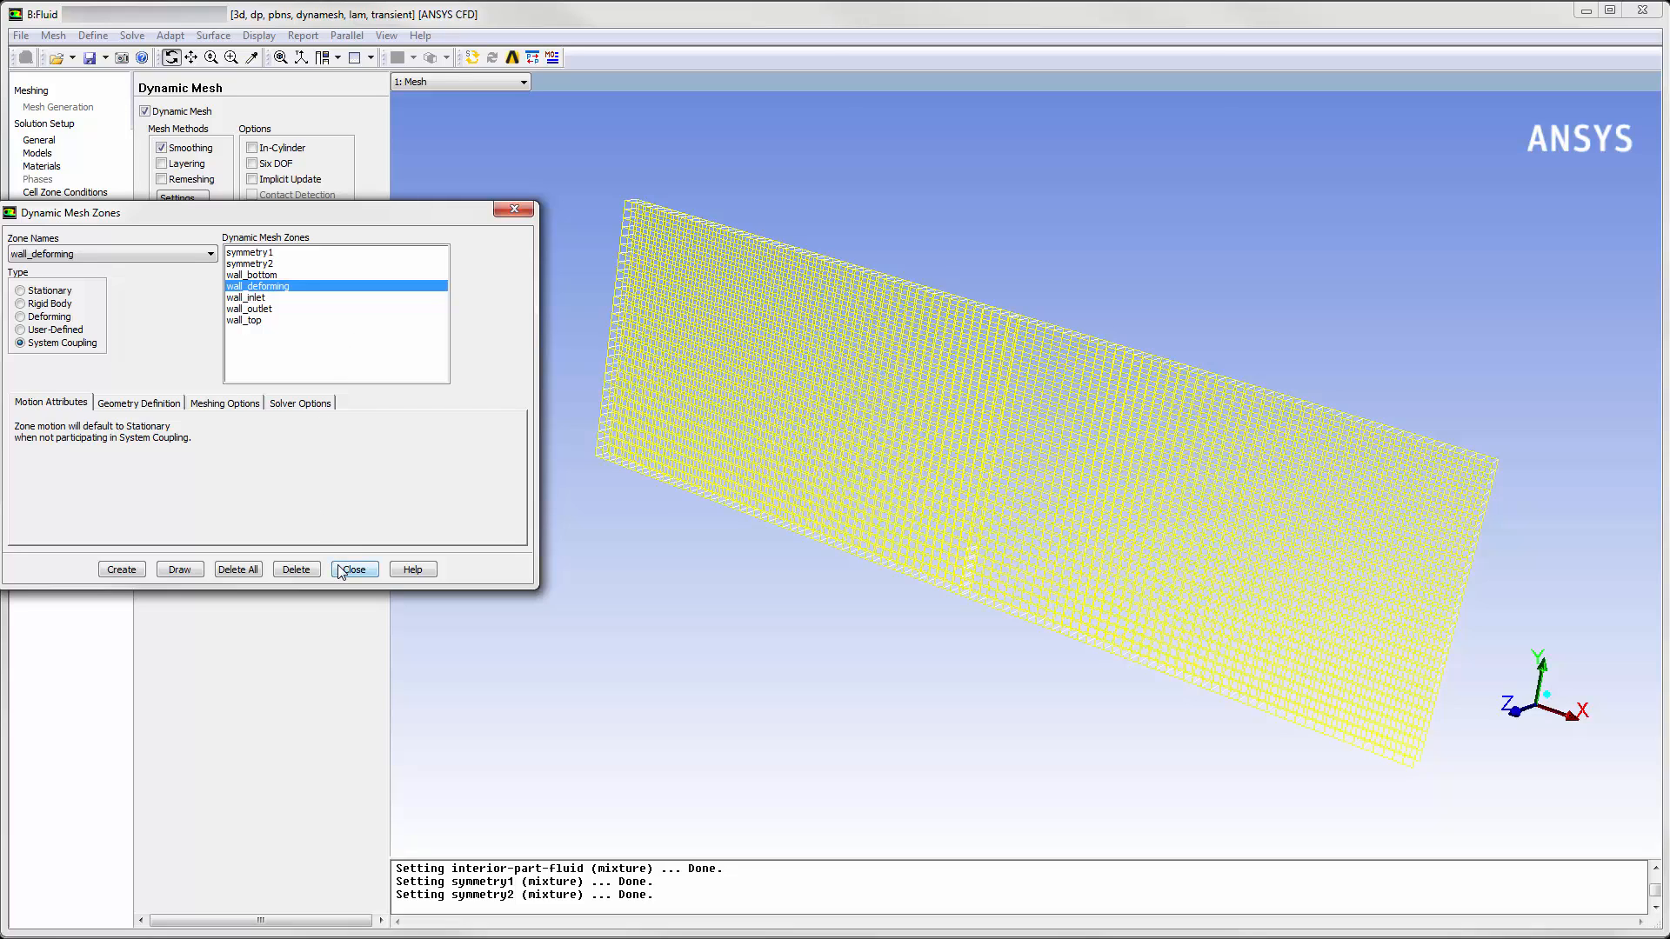
# - Check Run Calculation uses 10 time steps of 1 s
pyautogui.click(353, 568)
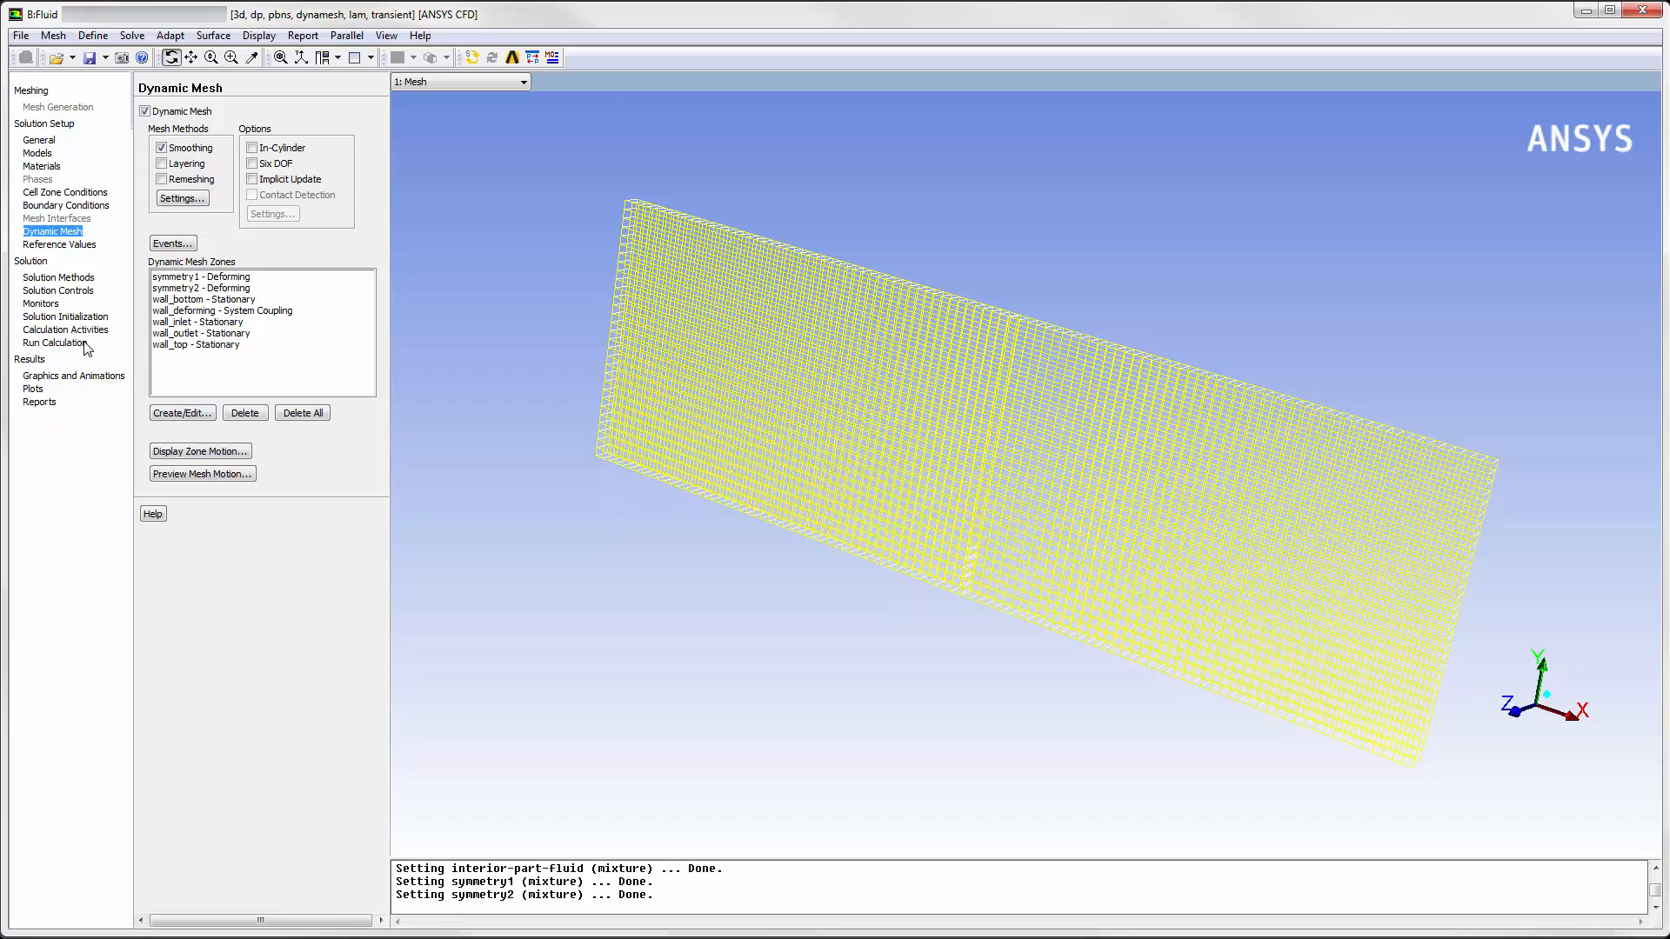
pyautogui.click(54, 343)
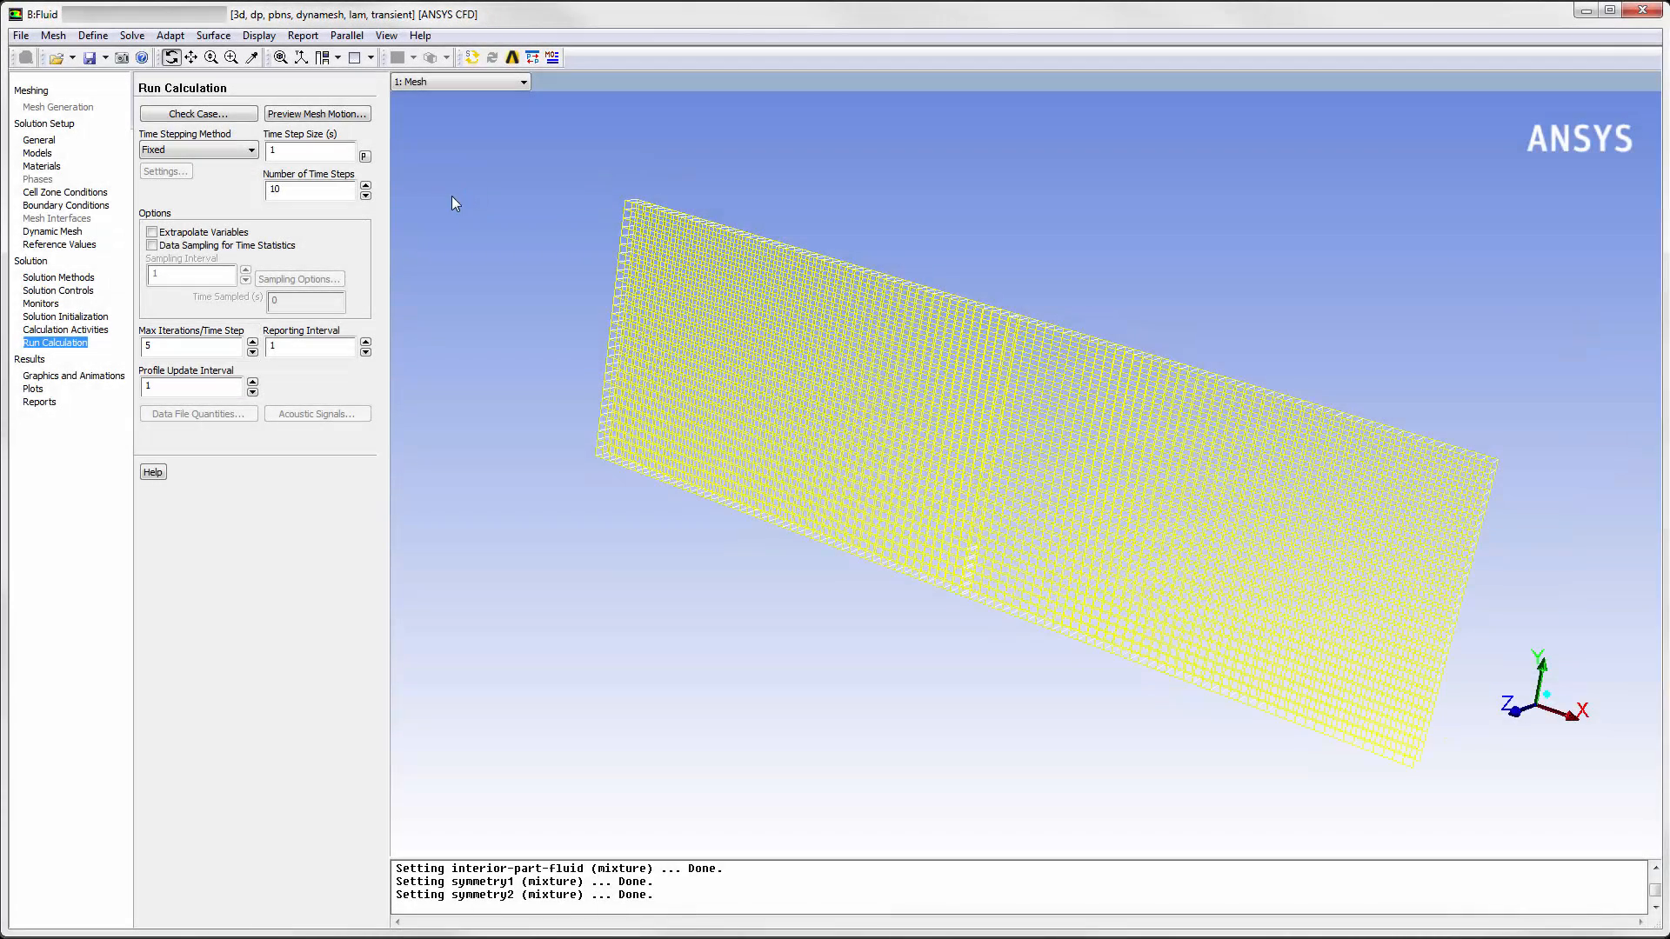
# - Save the project with the fluid setup and close Fluent
pyautogui.click(19, 35)
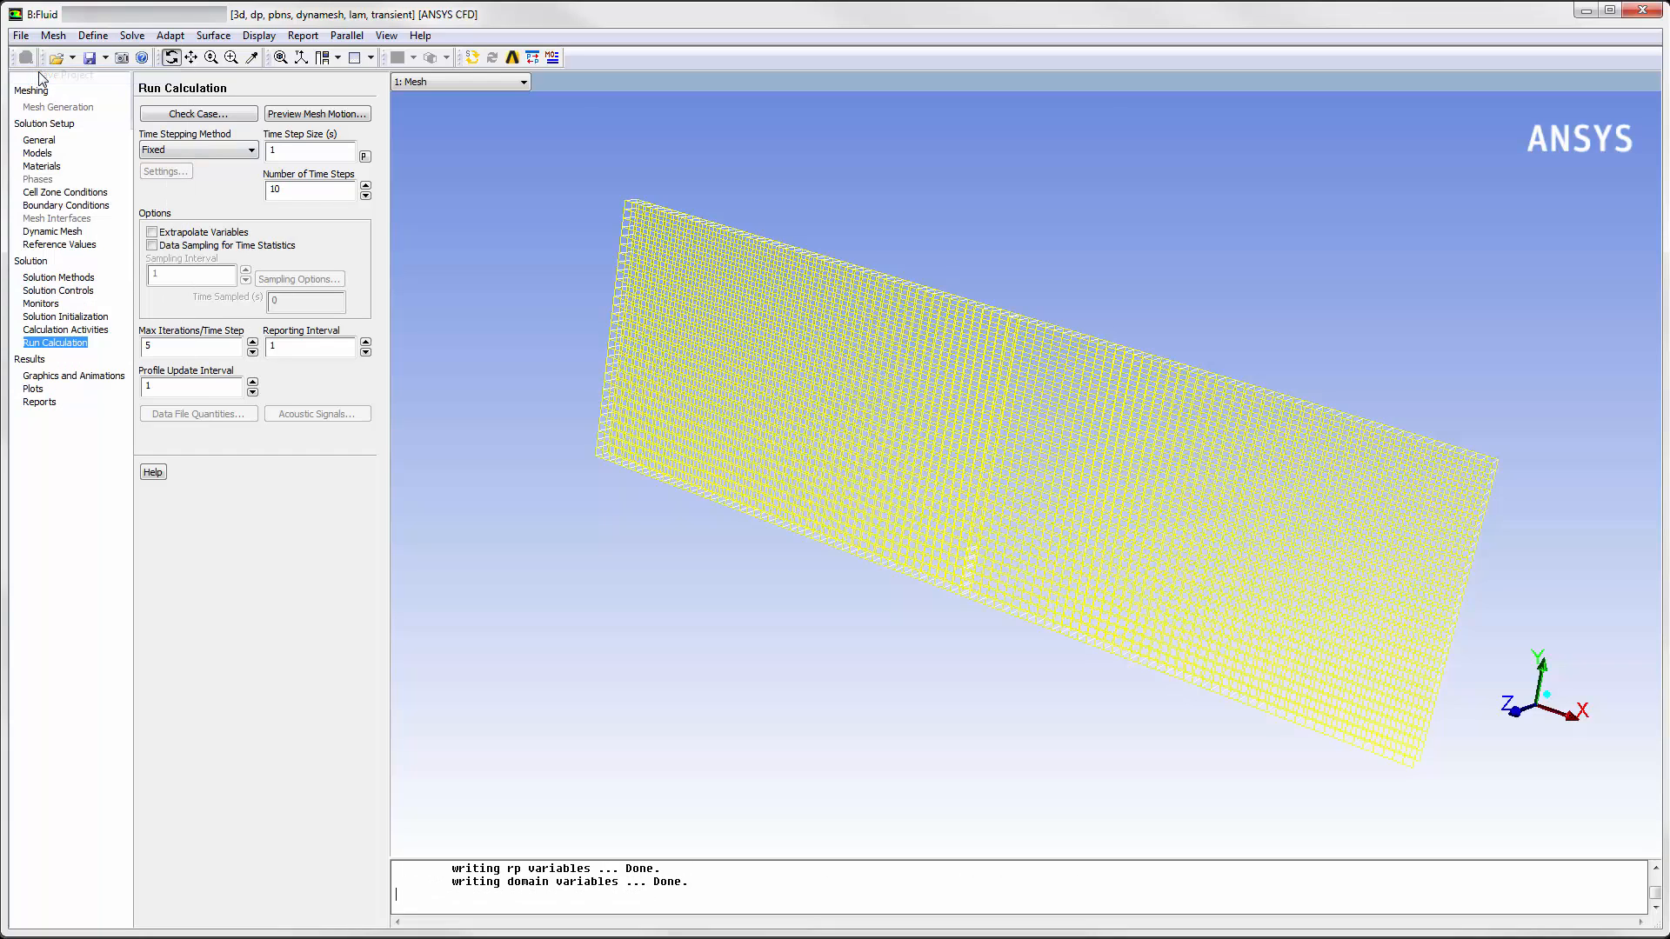
pyautogui.click(19, 35)
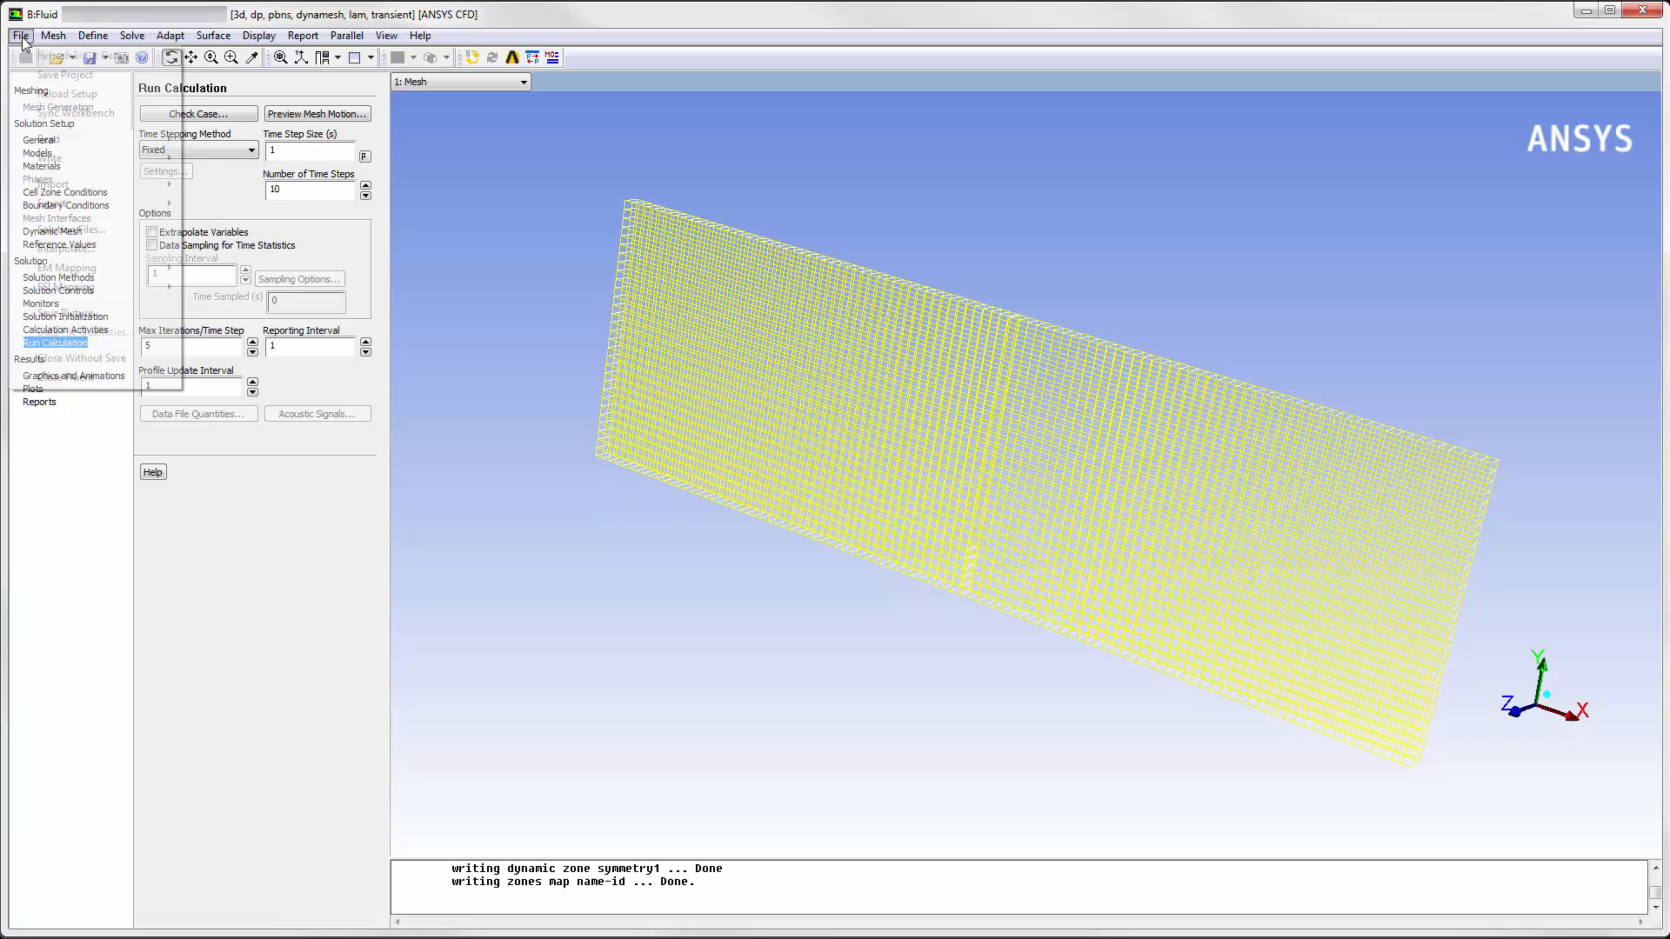
pyautogui.click(19, 35)
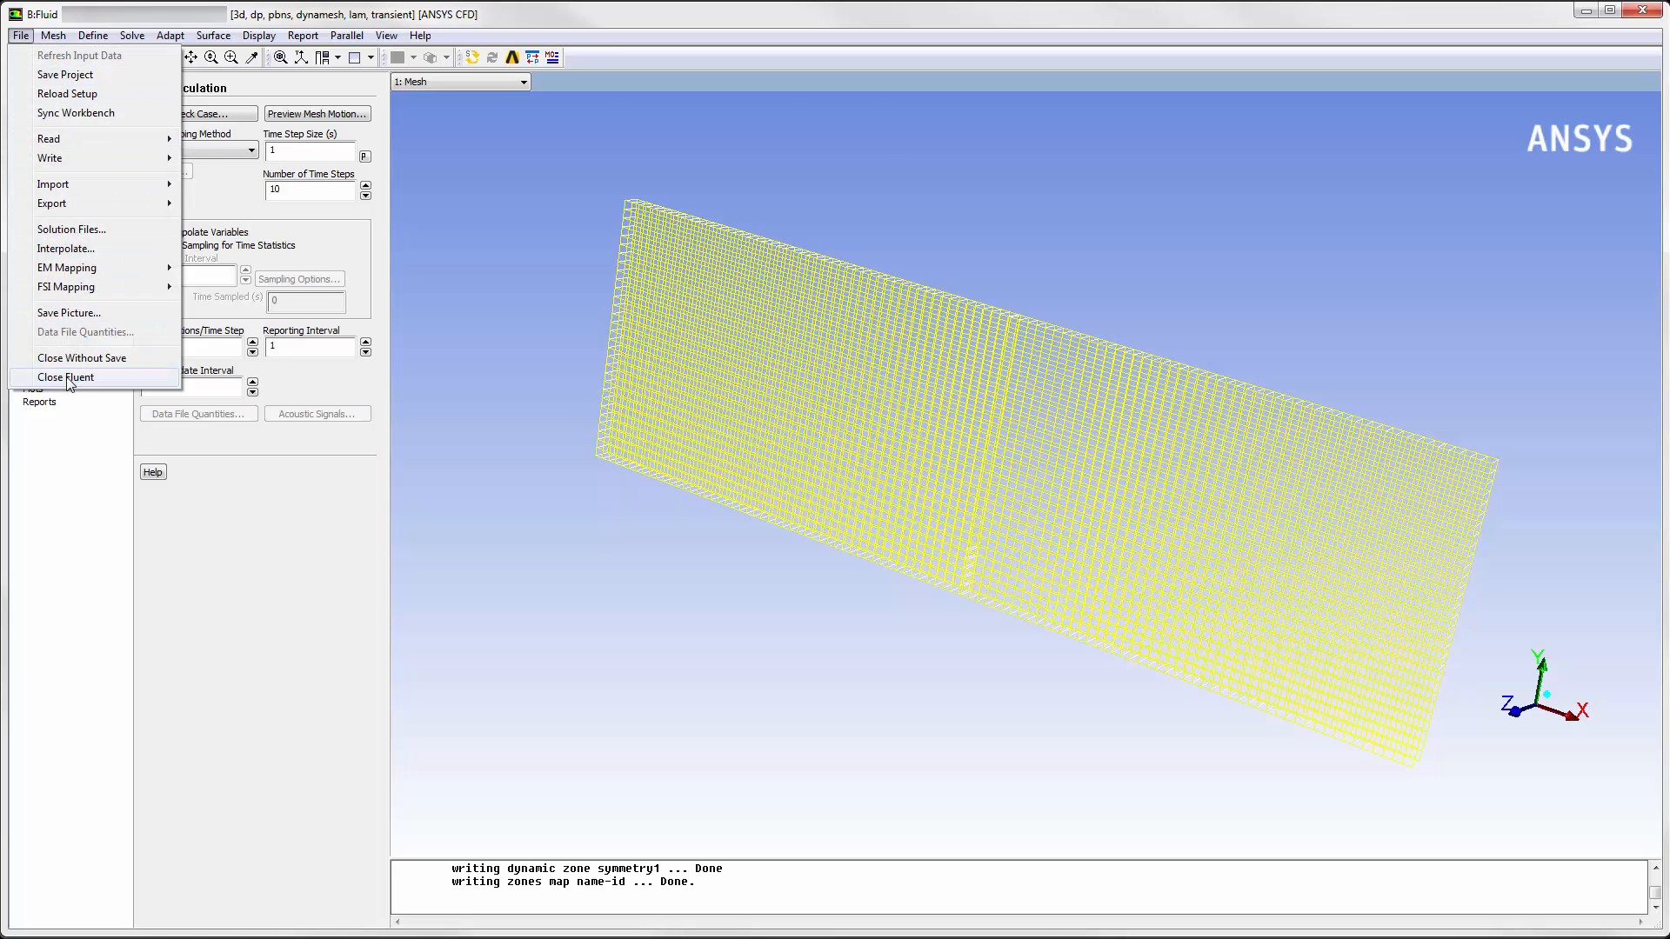
pyautogui.click(66, 377)
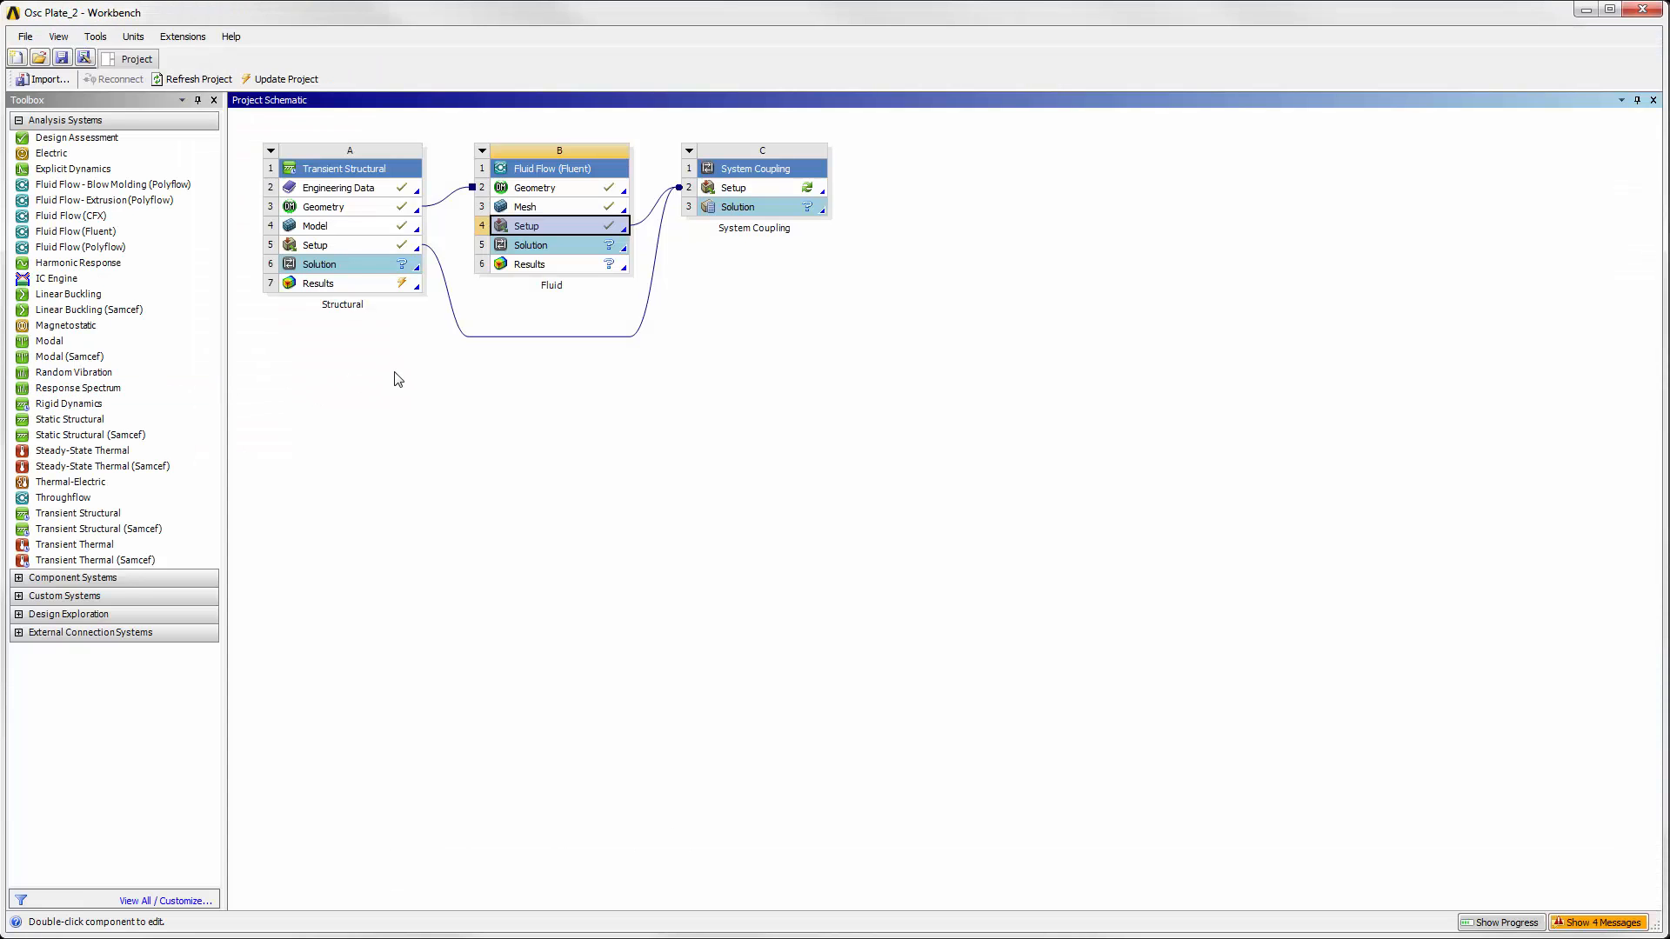